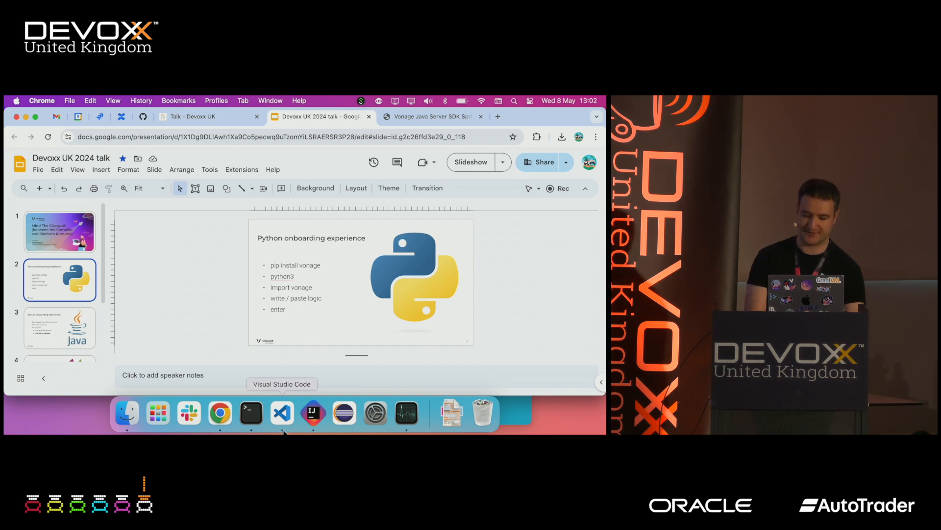
Step: Open a terminal window and run pip install vonage
{"action": "left_click", "coordinate": [282, 413]}
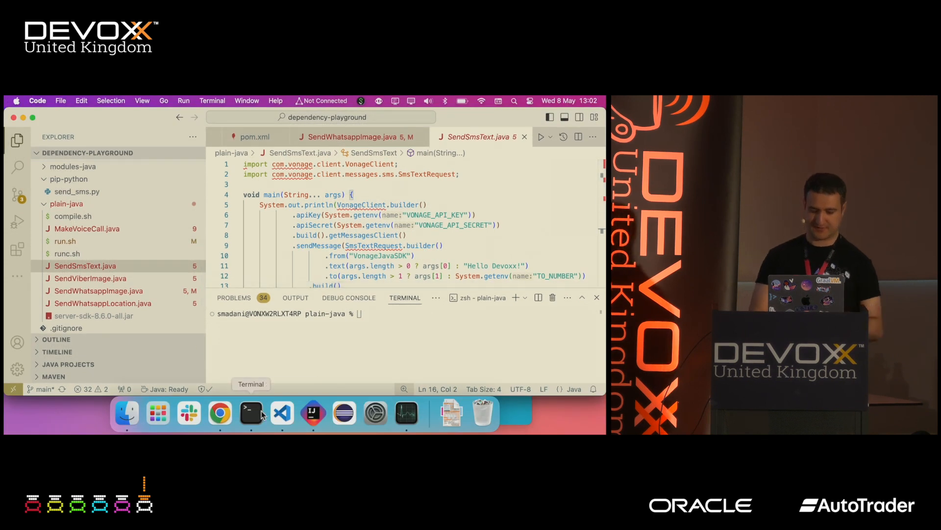
{"action": "left_click", "coordinate": [250, 413]}
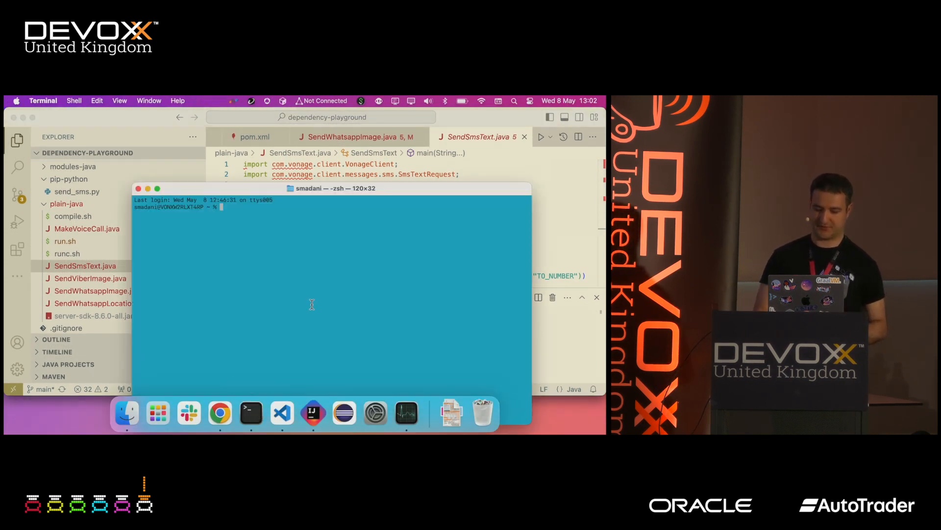
{"action": "type", "text": "pip instal"}
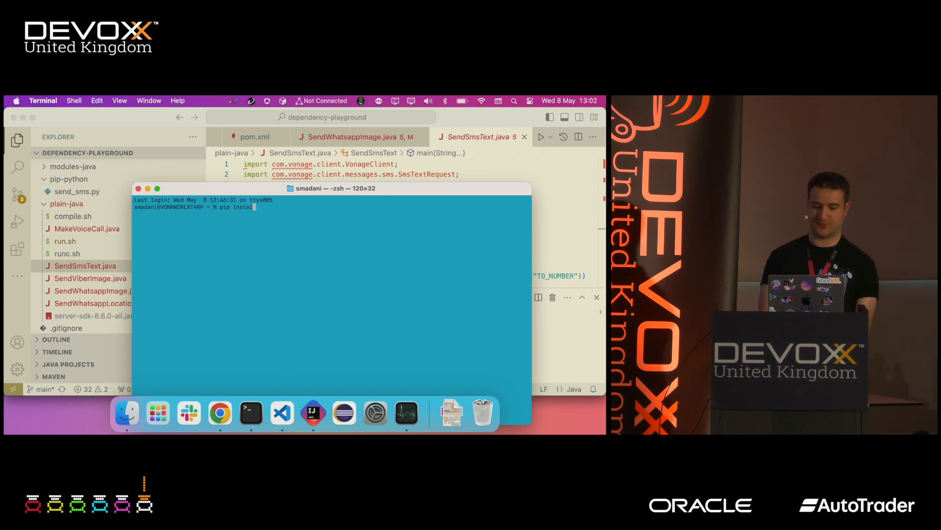
{"action": "key", "text": "Return"}
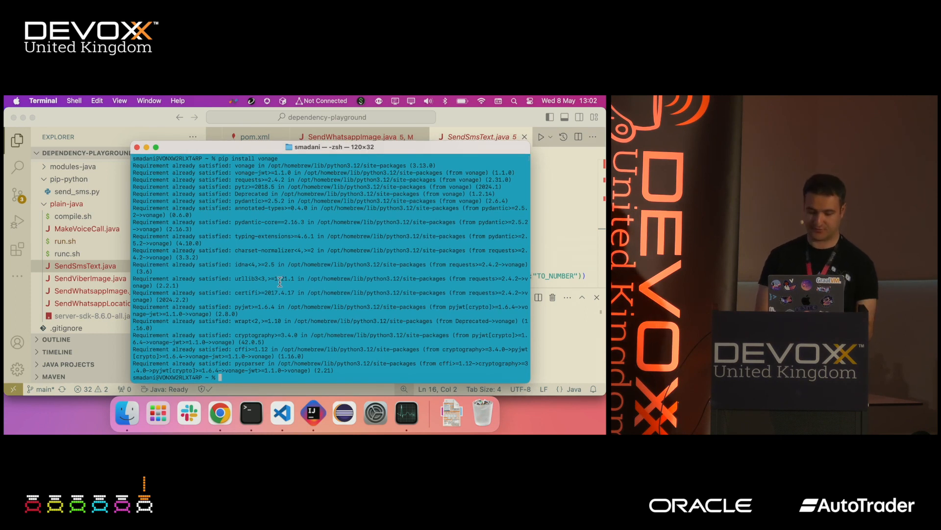
Step: Start an interactive python3 session
{"action": "type", "text": "pytho"}
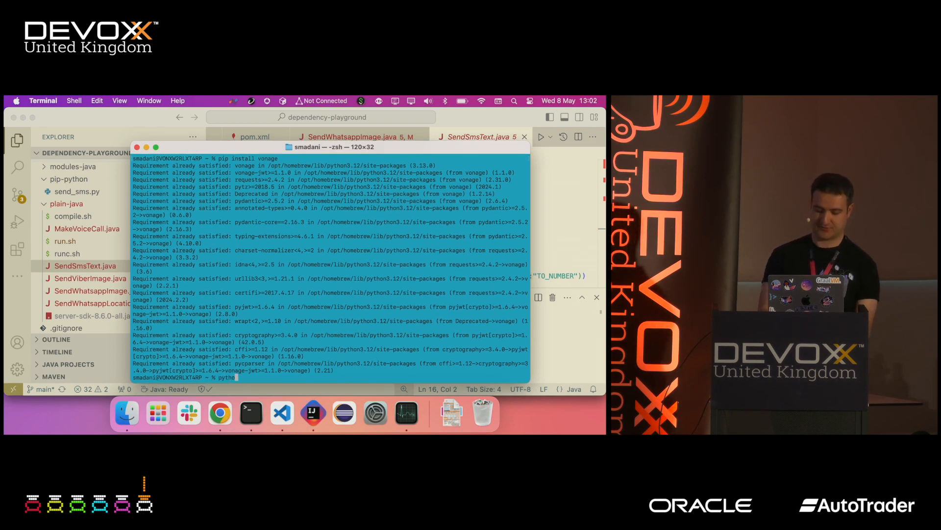
{"action": "key", "text": "Return"}
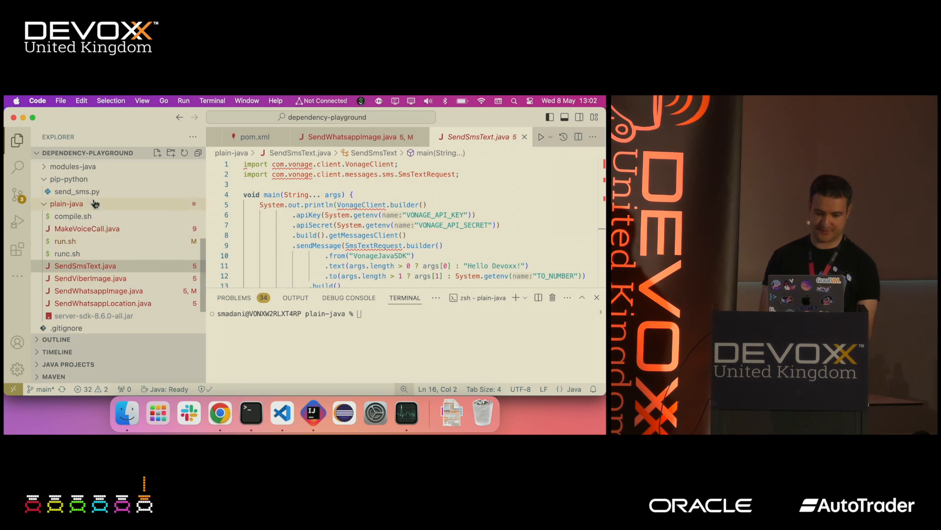
Step: Bring up the send_sms.py script to paste into the Python REPL
{"action": "left_click", "coordinate": [77, 191]}
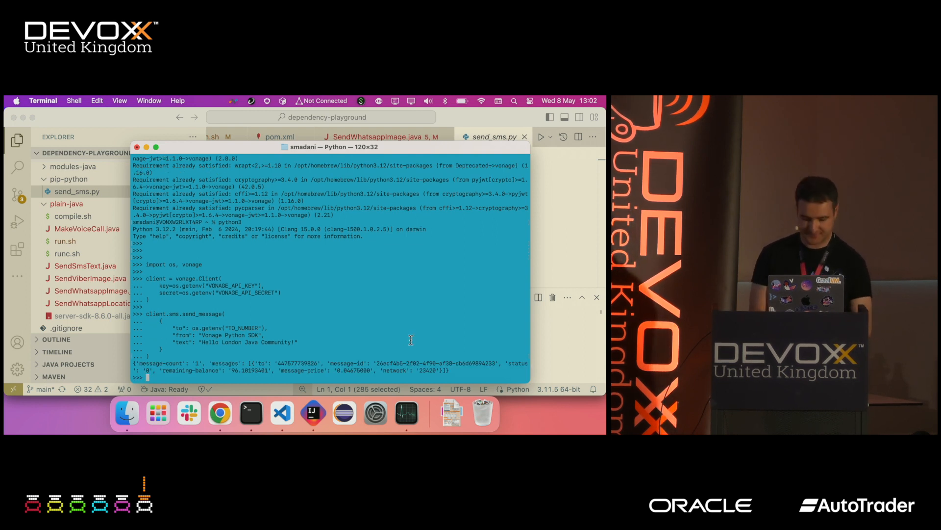
{"action": "mouse_move", "coordinate": [373, 319]}
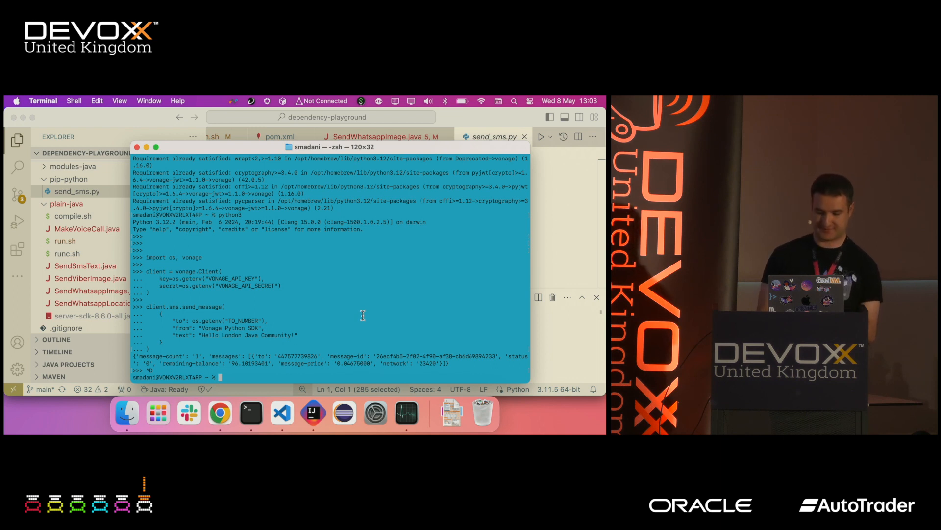
Step: Return to the talk deck in Chrome and show the Java 21 onboarding slide
{"action": "left_click", "coordinate": [219, 412]}
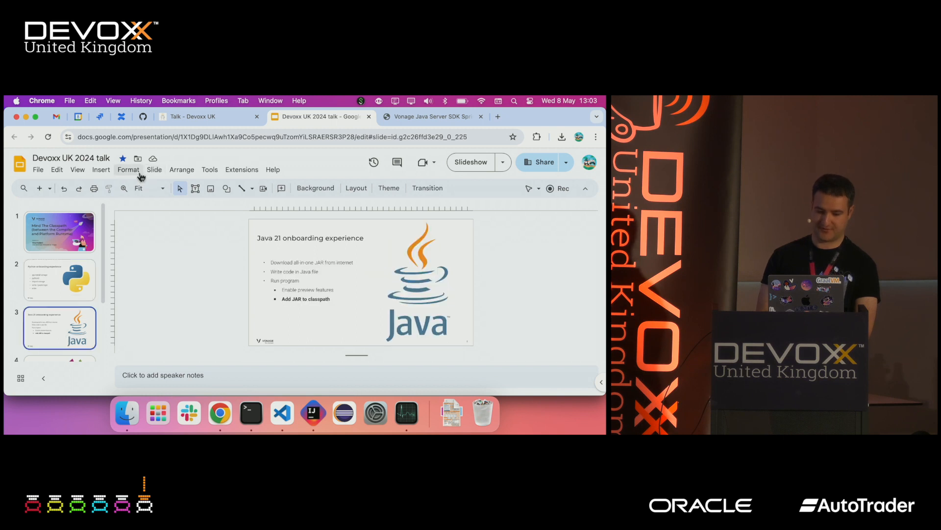
{"action": "left_click", "coordinate": [154, 170]}
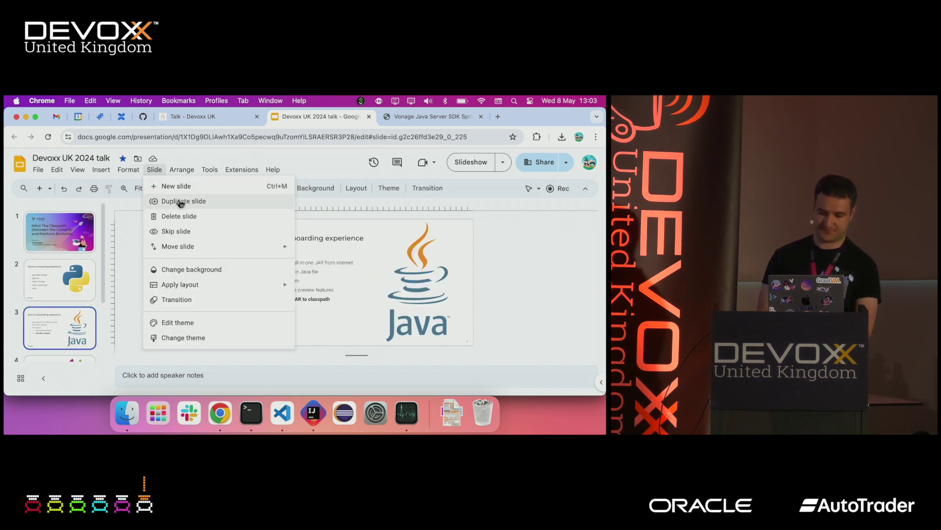
{"action": "left_click", "coordinate": [77, 170]}
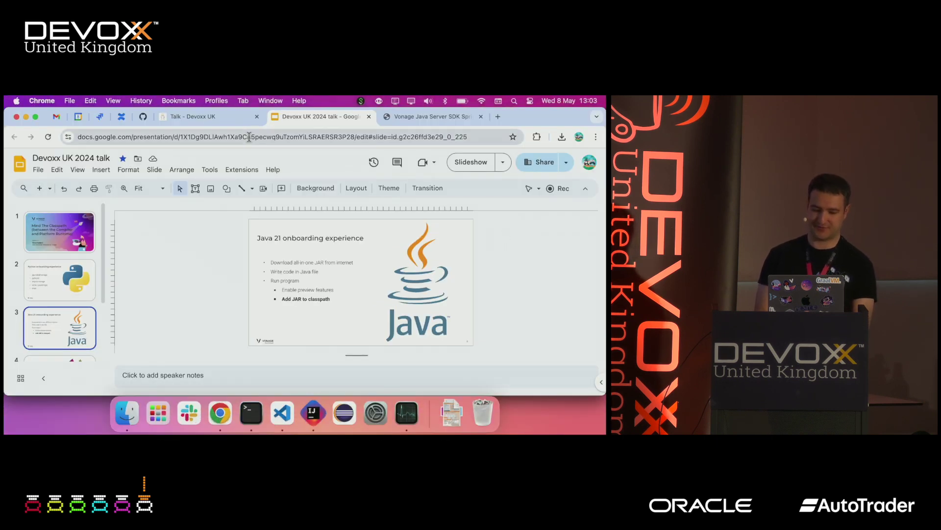
Step: Download the com.vonage server-sdk 8.6.0 all-in-one jar from Maven Central
{"action": "left_click", "coordinate": [432, 117]}
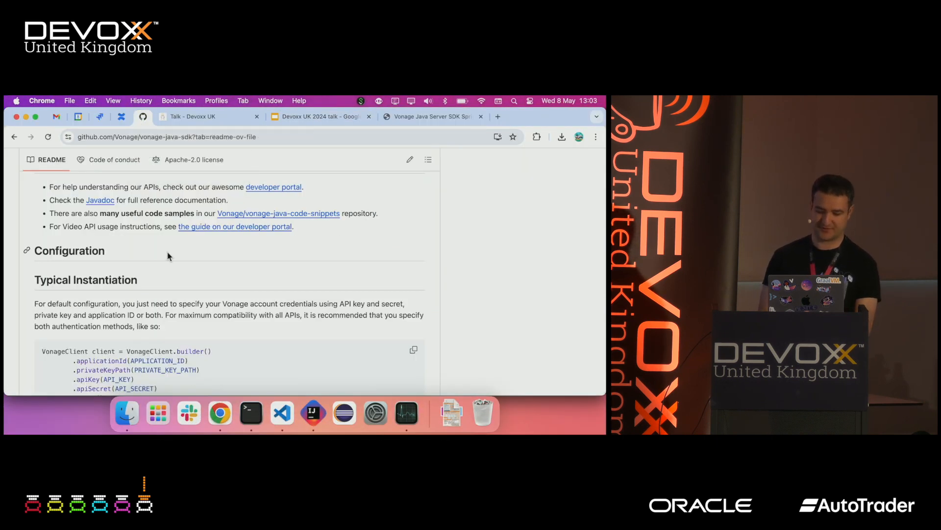
{"action": "scroll", "scroll_direction": "up", "scroll_amount": 3}
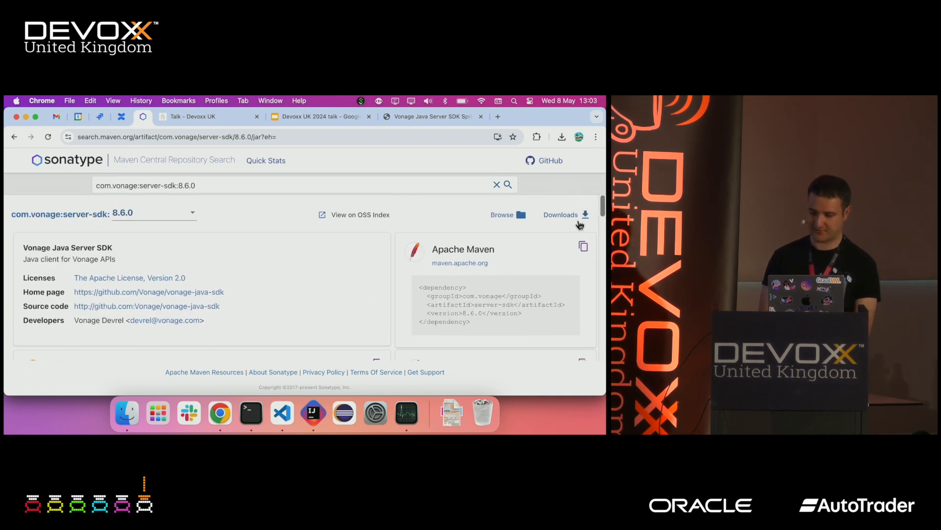
{"action": "left_click", "coordinate": [560, 214]}
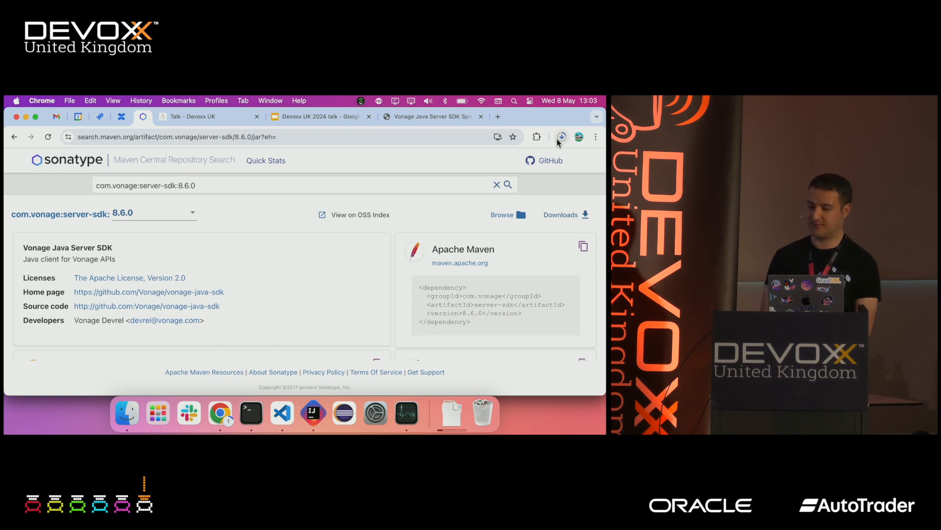
{"action": "mouse_move", "coordinate": [561, 137]}
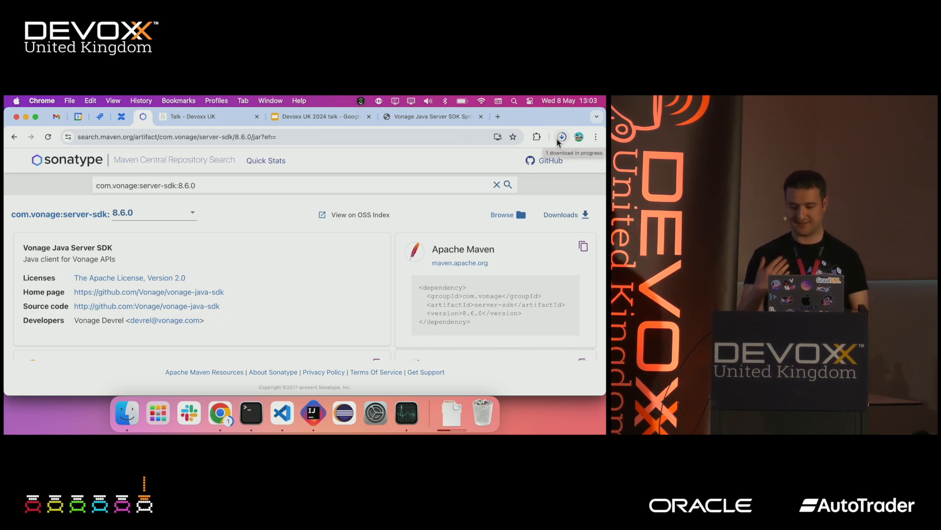
{"action": "left_click", "coordinate": [281, 412]}
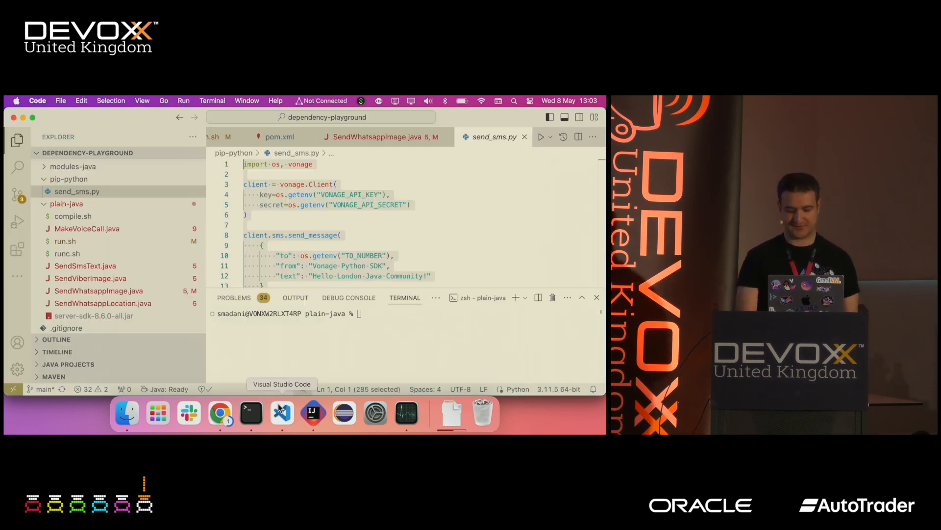
Step: Close send_sms.py and open SendSmsText.java from the Explorer
{"action": "left_click", "coordinate": [341, 235]}
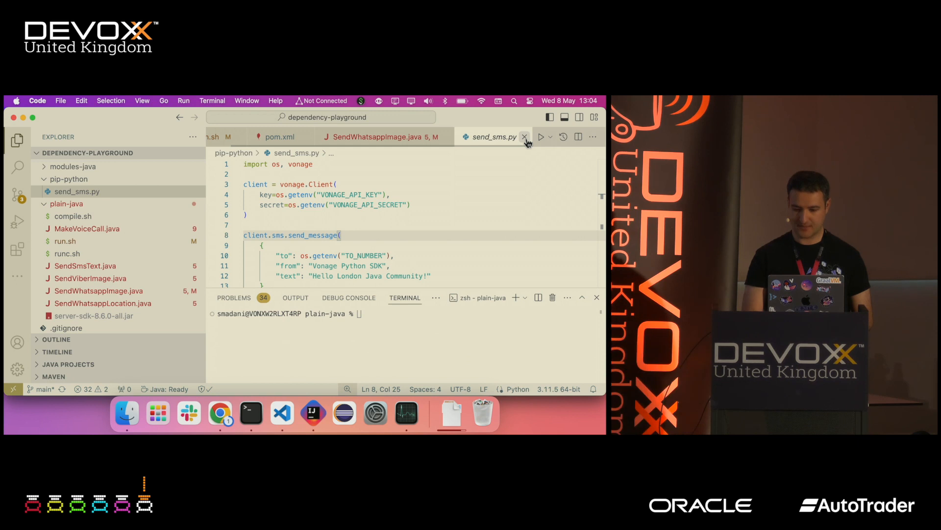
{"action": "left_click", "coordinate": [524, 137]}
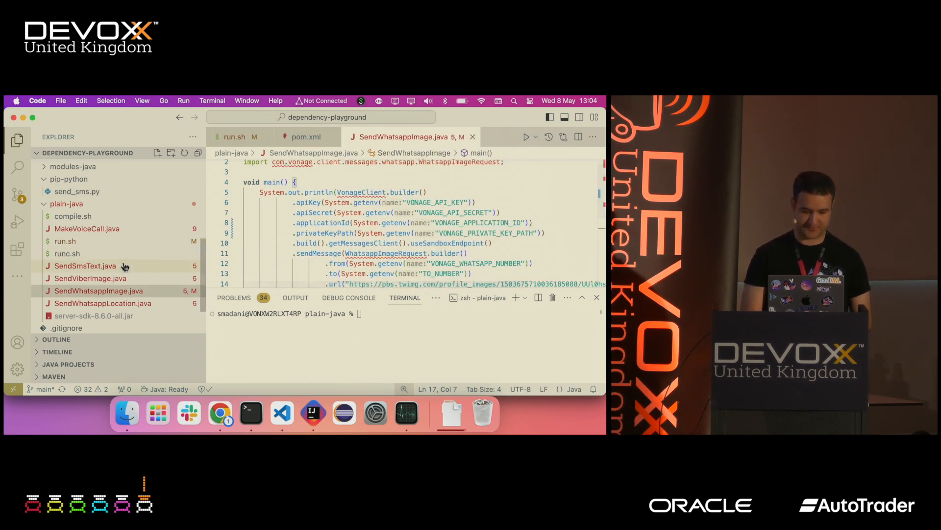
{"action": "left_click", "coordinate": [85, 266]}
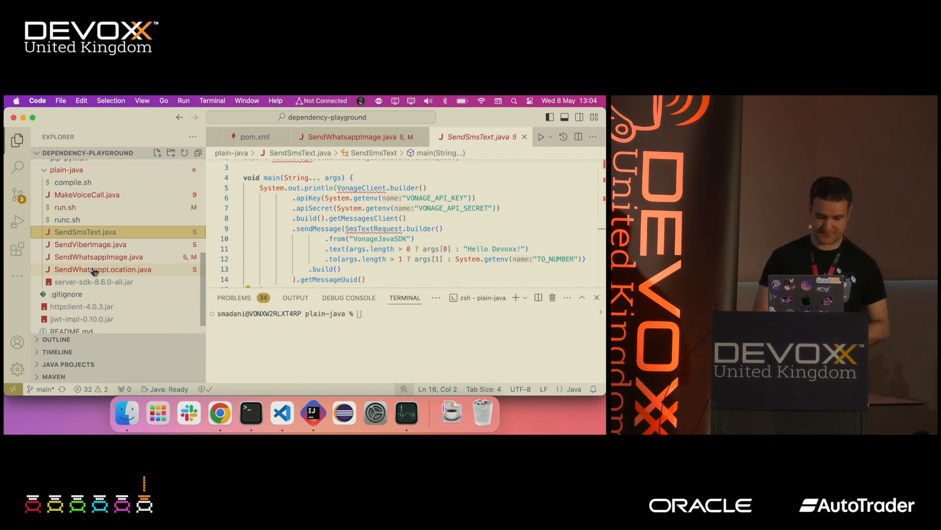
{"action": "mouse_move", "coordinate": [119, 289]}
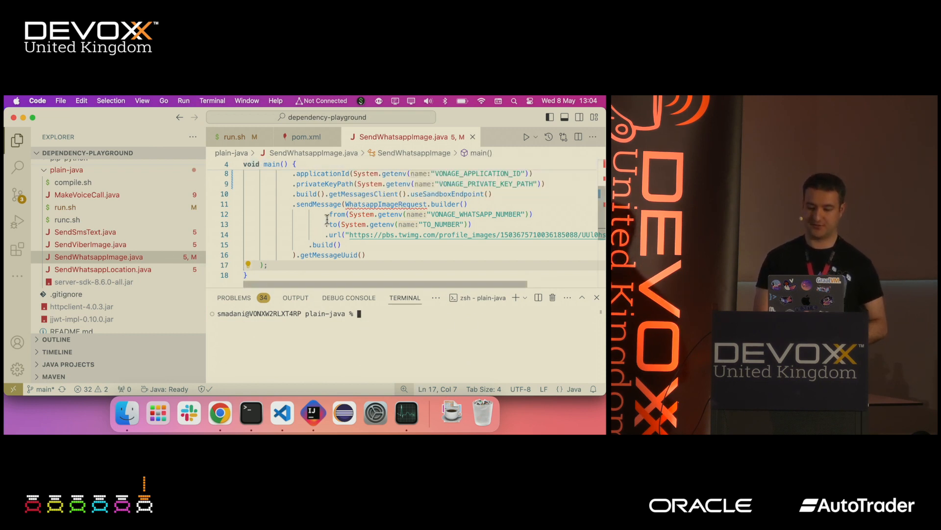
Step: Return to SendWhatsappImage.java and review its code, resizing the terminal panel
{"action": "scroll", "scroll_direction": "up", "scroll_amount": 3}
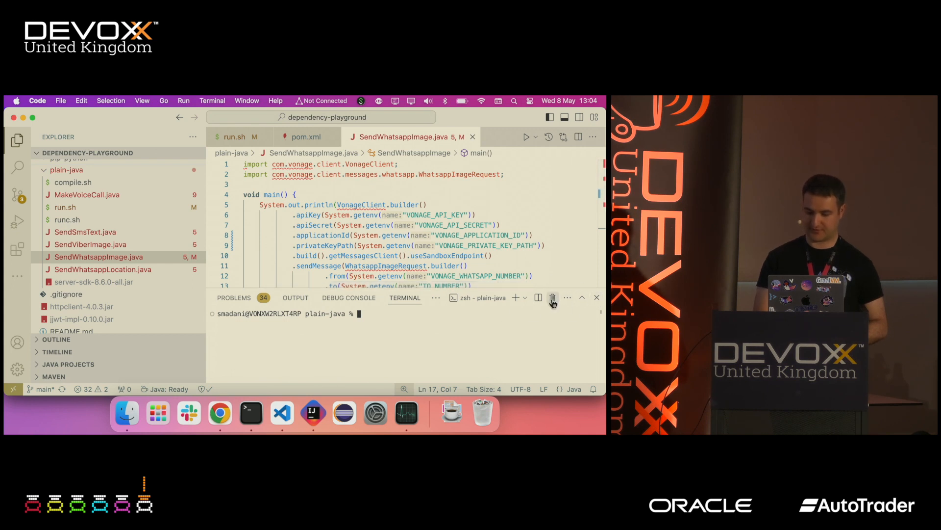
{"action": "mouse_move", "coordinate": [515, 297]}
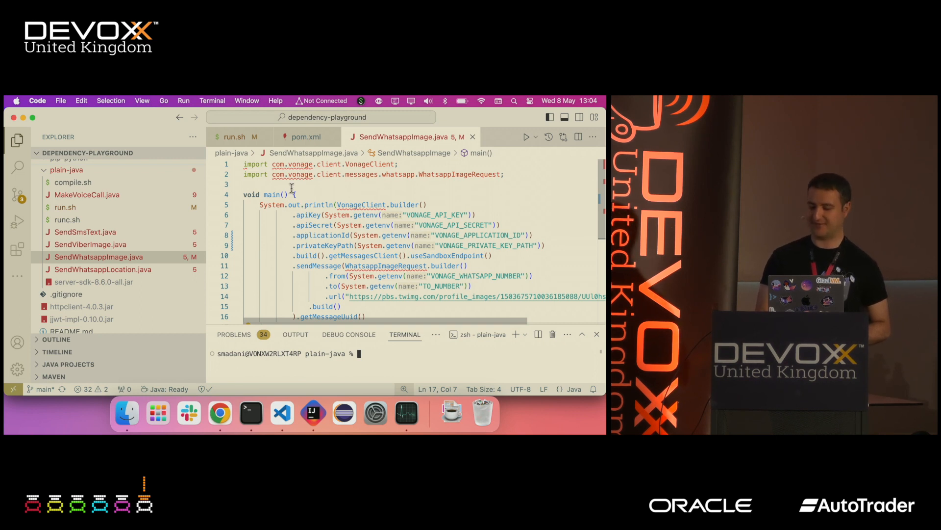
{"action": "scroll", "scroll_direction": "down", "scroll_amount": 3}
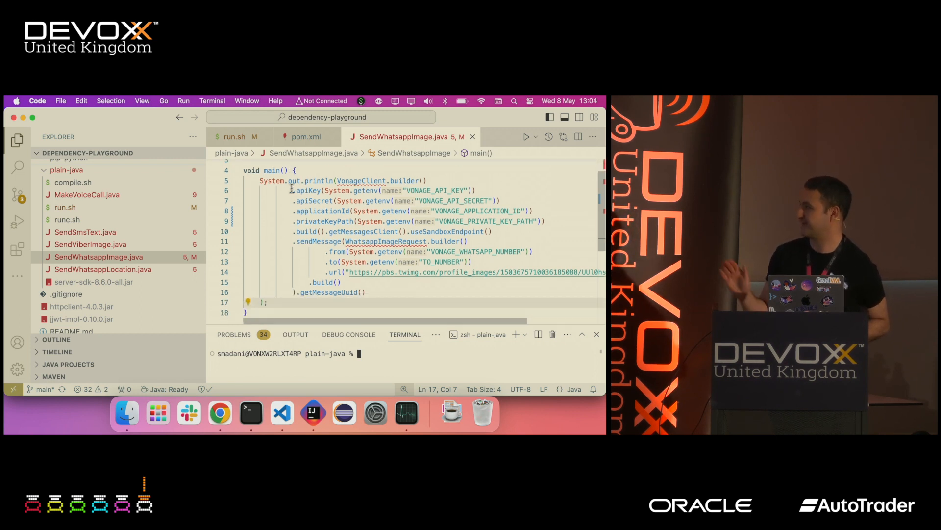
{"action": "scroll", "scroll_direction": "up", "scroll_amount": 3}
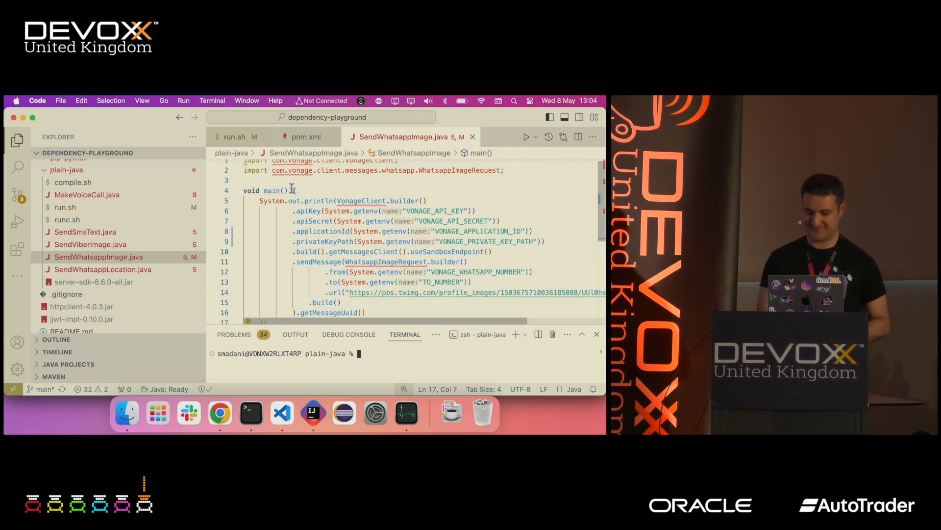
{"action": "scroll", "scroll_direction": "down", "scroll_amount": 3}
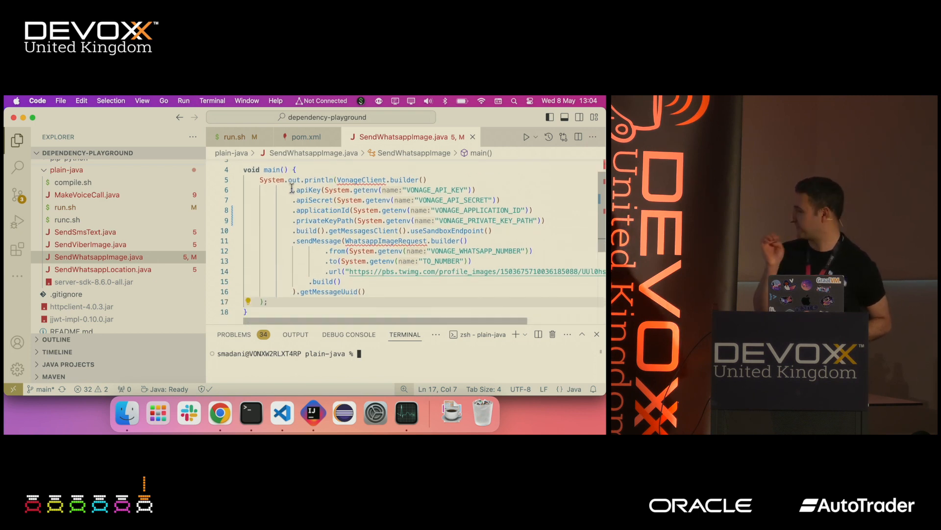
{"action": "left_click", "coordinate": [211, 220]}
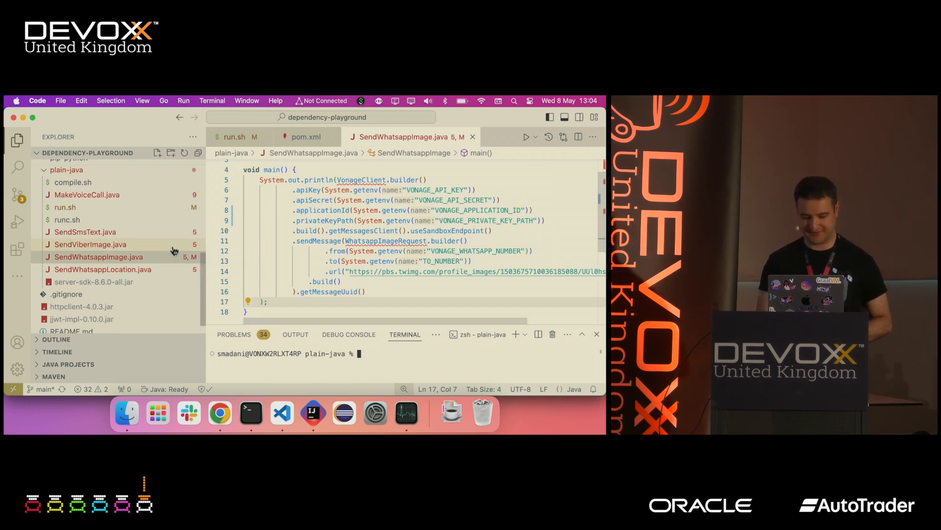
{"action": "scroll", "scroll_direction": "up", "scroll_amount": 3}
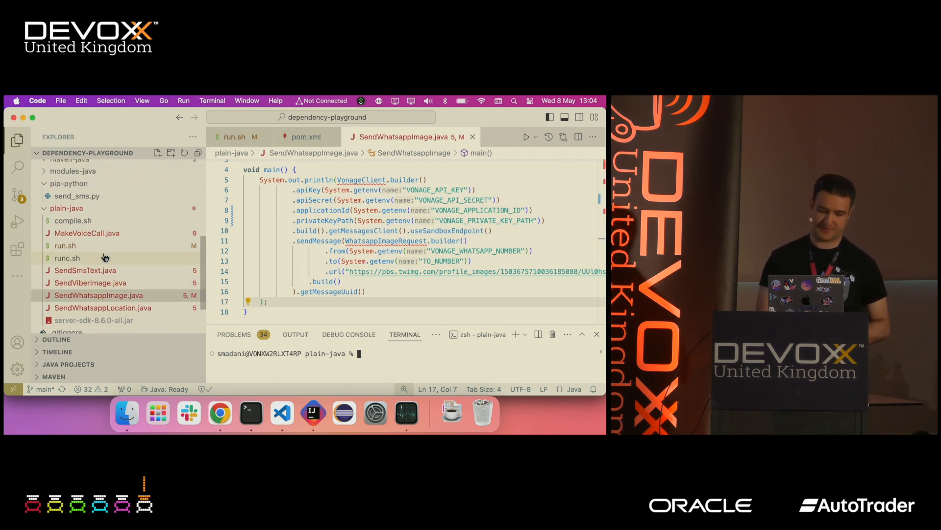
Step: Run ./run.sh SendWhatsappImage in the integrated terminal to get a message UUID
{"action": "left_click", "coordinate": [65, 246]}
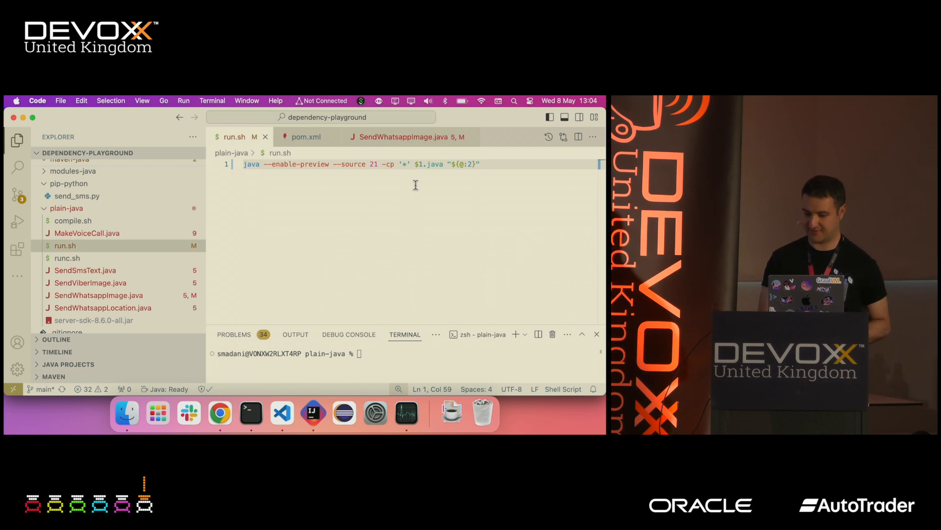
{"action": "mouse_move", "coordinate": [408, 164]}
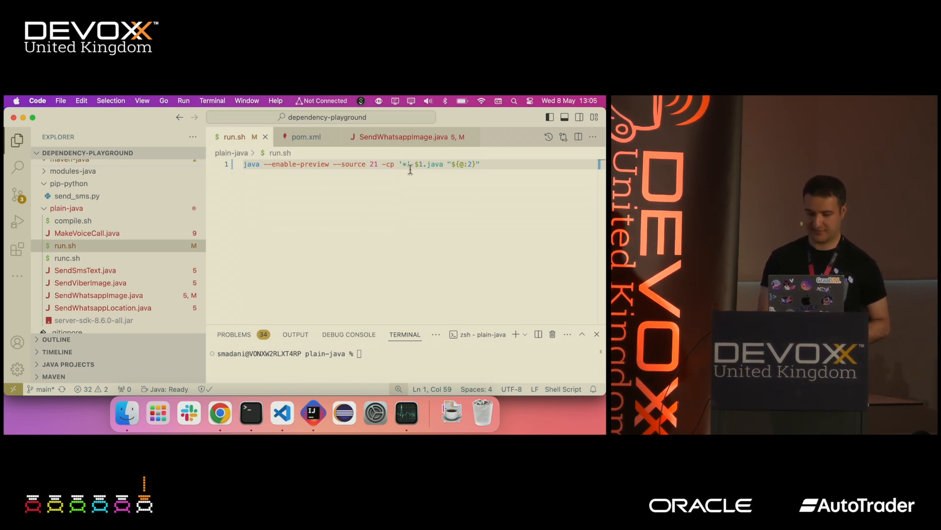
{"action": "mouse_move", "coordinate": [408, 197]}
{"action": "type", "text": "./"}
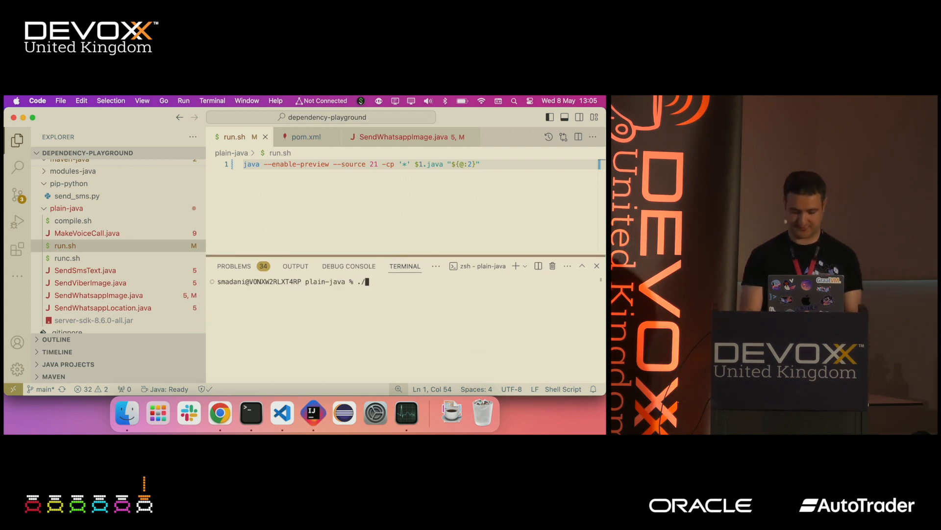
{"action": "type", "text": "run.sh Send"}
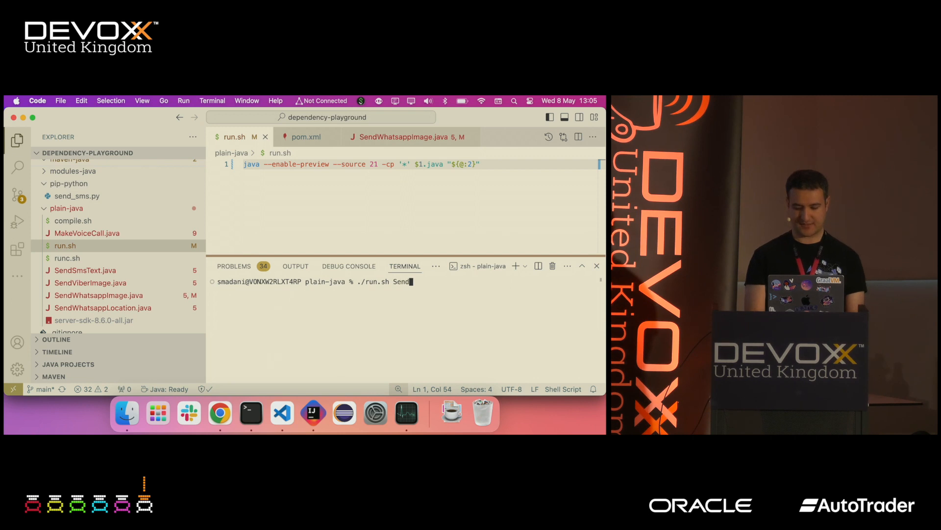
{"action": "type", "text": "WhatsappImage"}
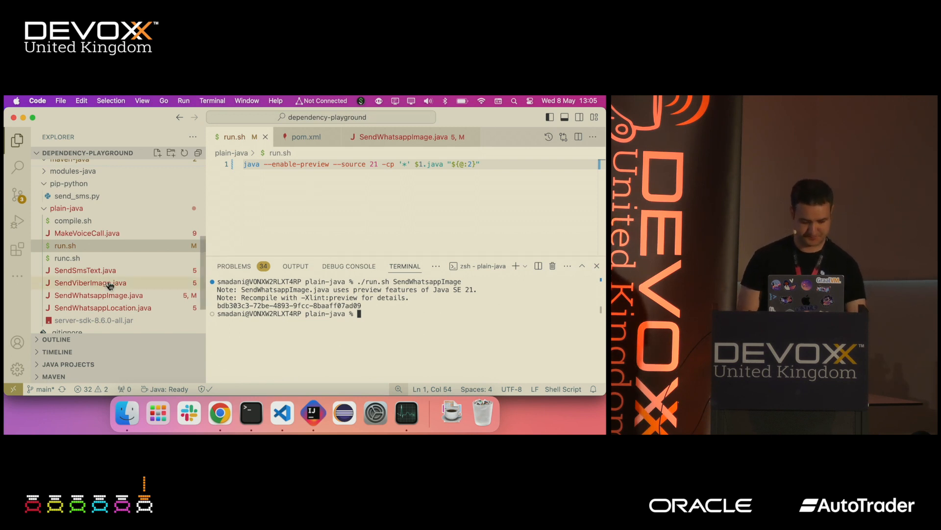
{"action": "mouse_move", "coordinate": [120, 270]}
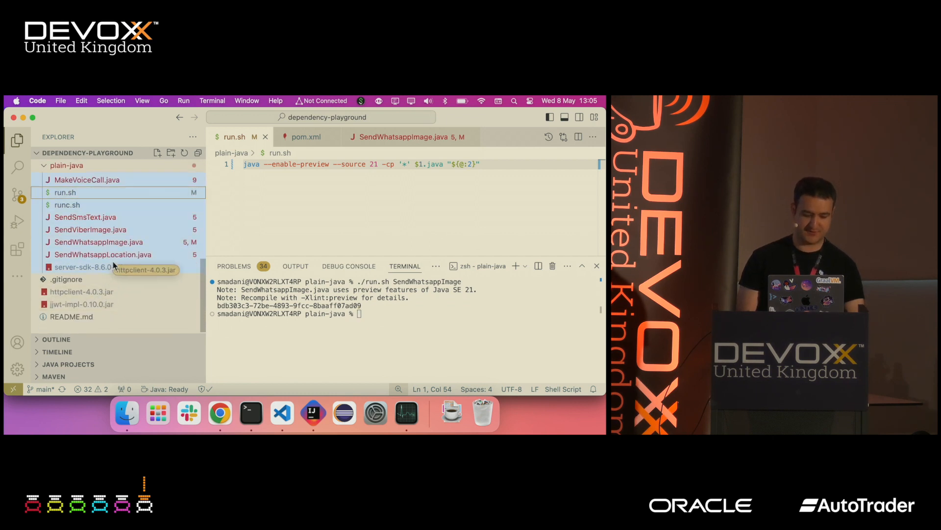
Step: Rename server-sdk-8.6.0-all.jar to 3server-sdk-8.6.0-all.jar so it sorts first
{"action": "scroll", "scroll_direction": "down", "scroll_amount": 3}
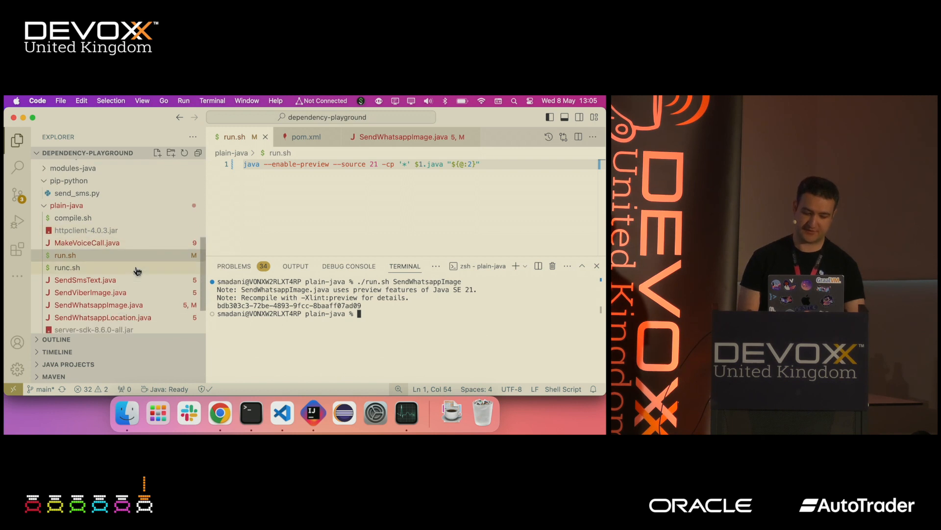
{"action": "scroll", "scroll_direction": "down", "scroll_amount": 3}
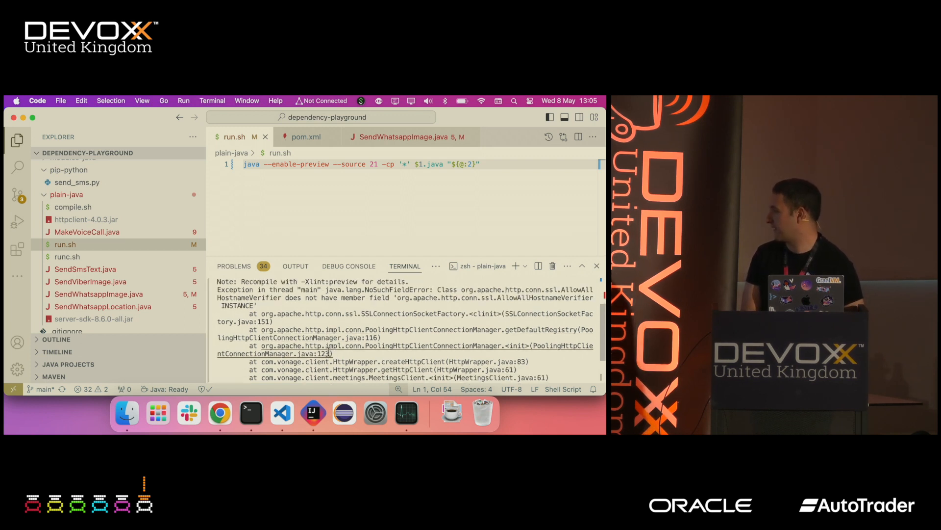
{"action": "scroll", "scroll_direction": "down", "scroll_amount": 3}
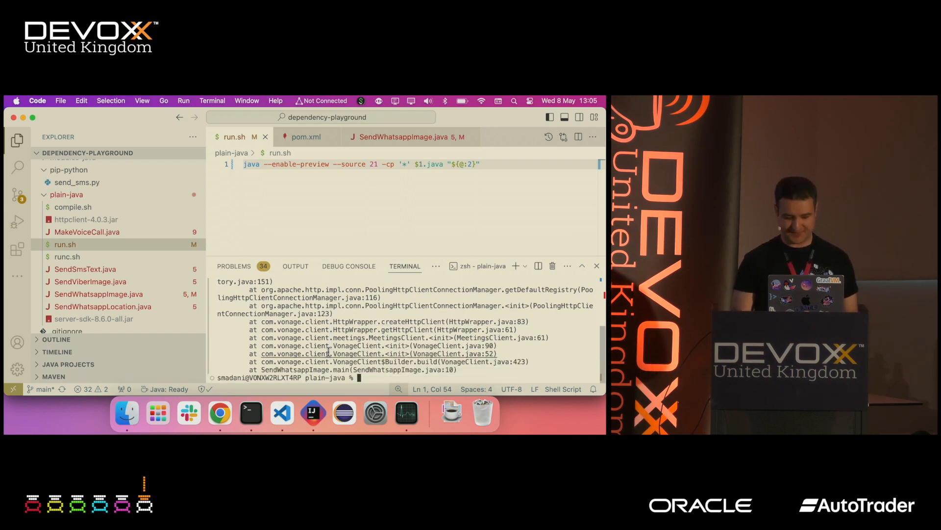
{"action": "right_click", "coordinate": [65, 244]}
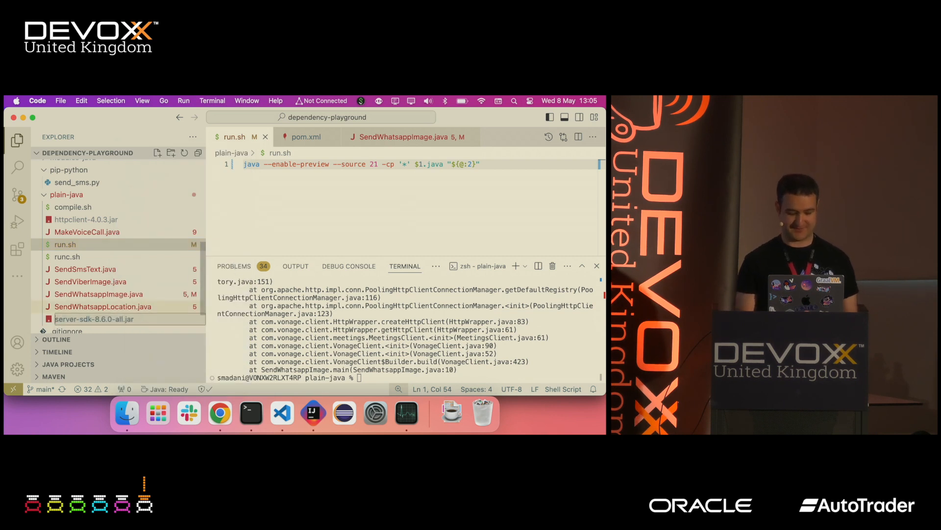
{"action": "mouse_move", "coordinate": [102, 306]}
{"action": "type", "text": "3"}
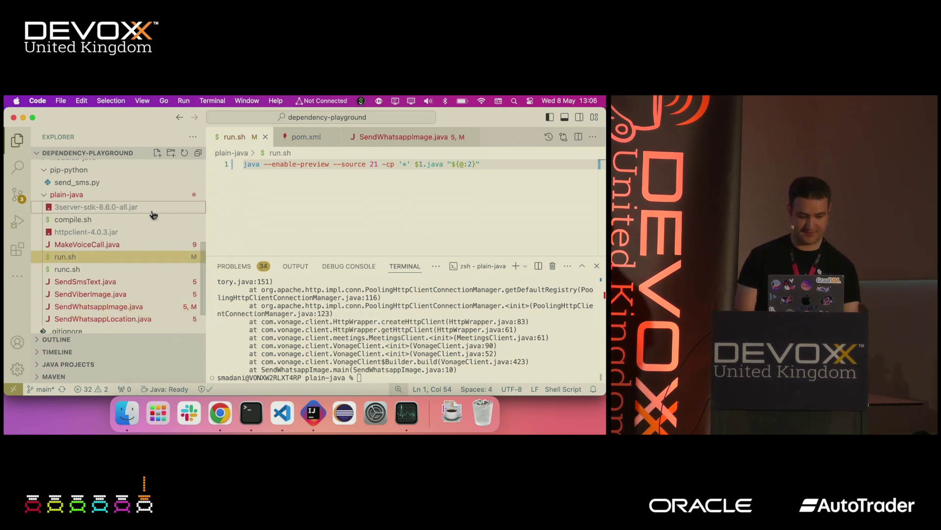
Step: Rerun ./run.sh SendWhatsappImage after the rename
{"action": "type", "text": "./run.sh SendWhatsappImage"}
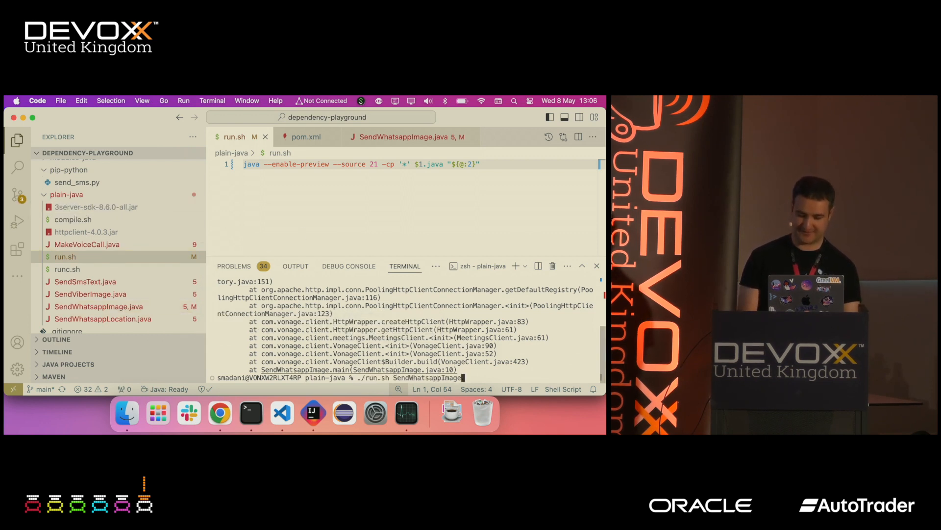
{"action": "key", "text": "Return"}
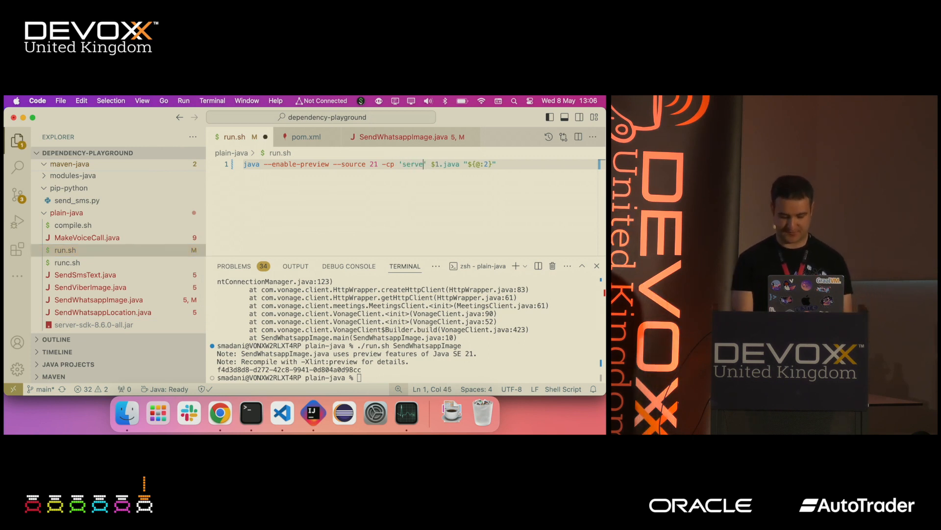
Step: Replace the wildcard -cp value in run.sh with 'server-sdk-8.6.0-all.jar'
{"action": "type", "text": "r-sdk"}
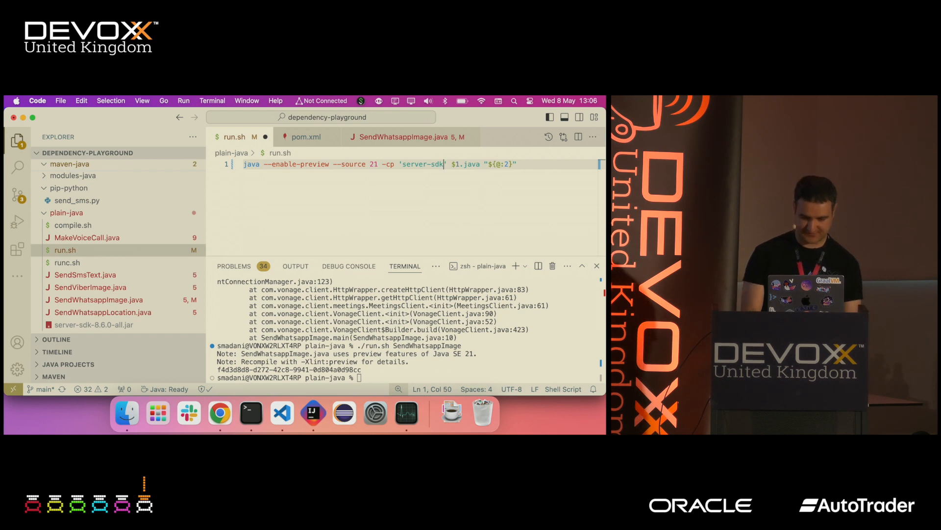
{"action": "key", "text": "backspace"}
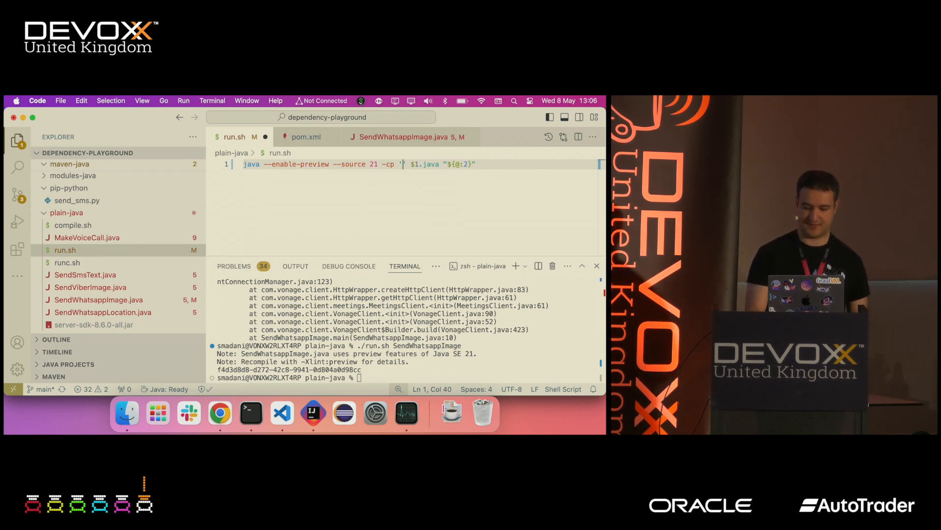
{"action": "right_click", "coordinate": [64, 250]}
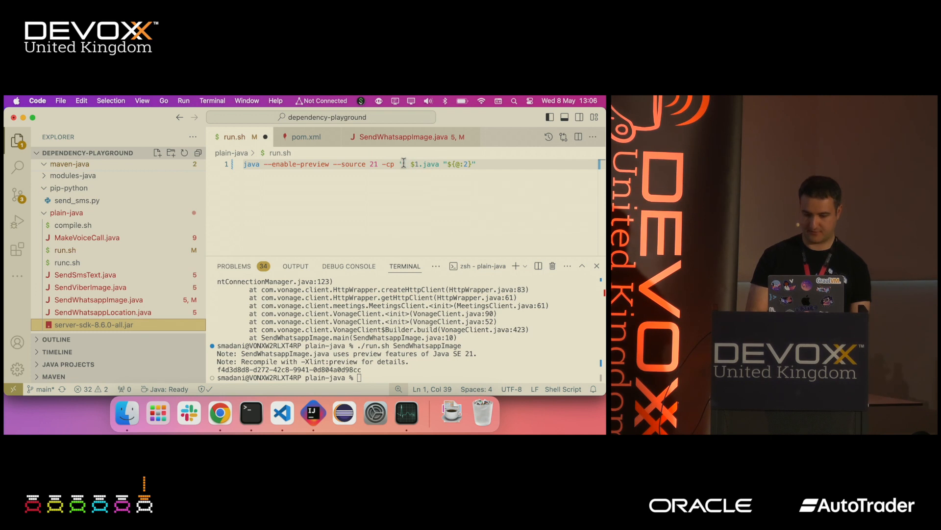
{"action": "type", "text": "'server-sdk-8.6.0-all.jar'"}
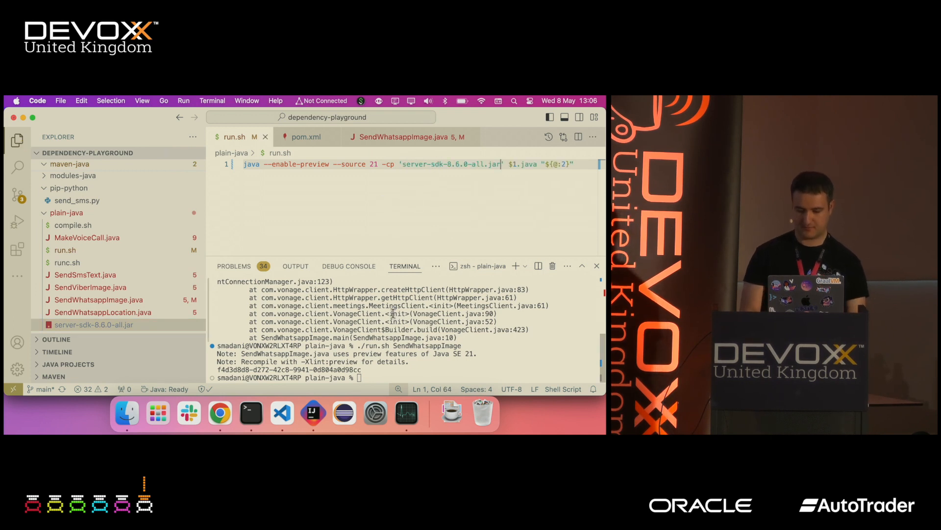
Step: Rerun ./run.sh SendWhatsappImage with the SDK-only classpath
{"action": "type", "text": "./run.sh SendWhatsappImage"}
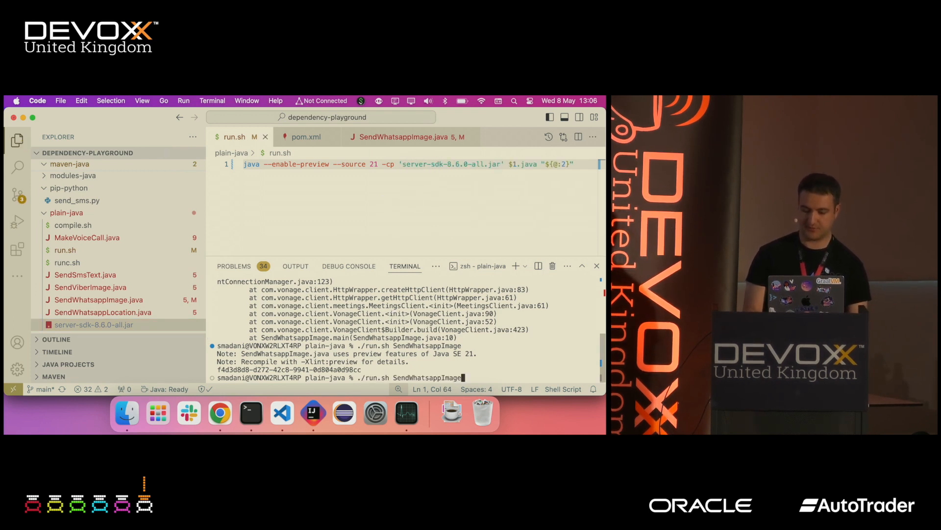
{"action": "key", "text": "Return"}
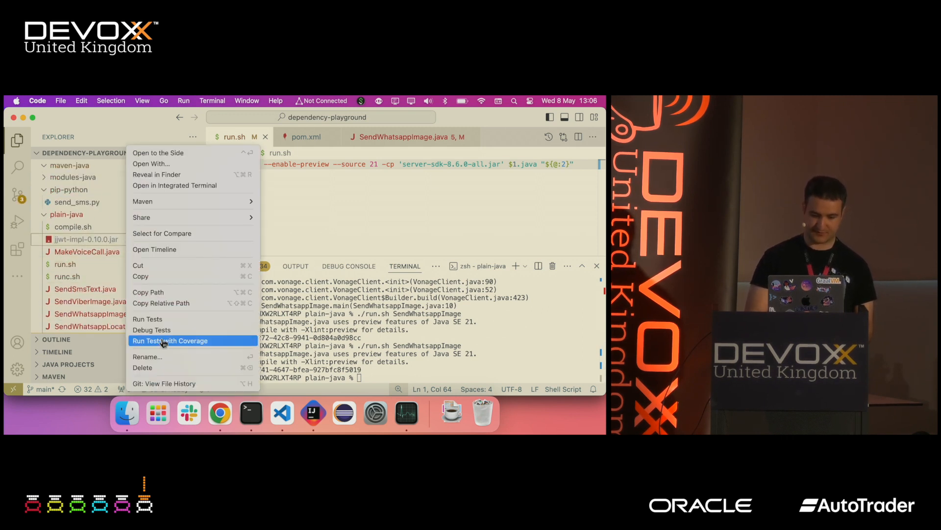
{"action": "mouse_move", "coordinate": [177, 363]}
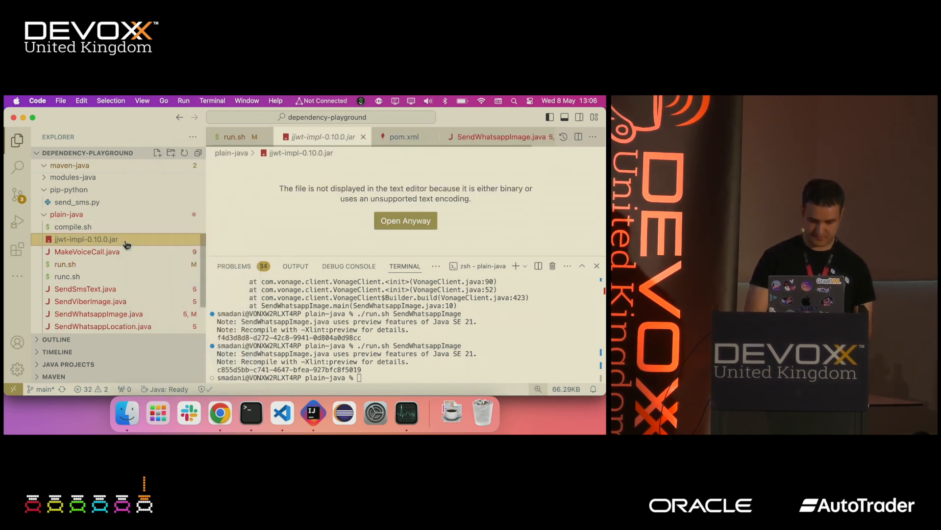
Step: Append :plain-java/jjwt-impl-0.10.0.jar to run.sh's classpath and rerun the sender
{"action": "right_click", "coordinate": [87, 239]}
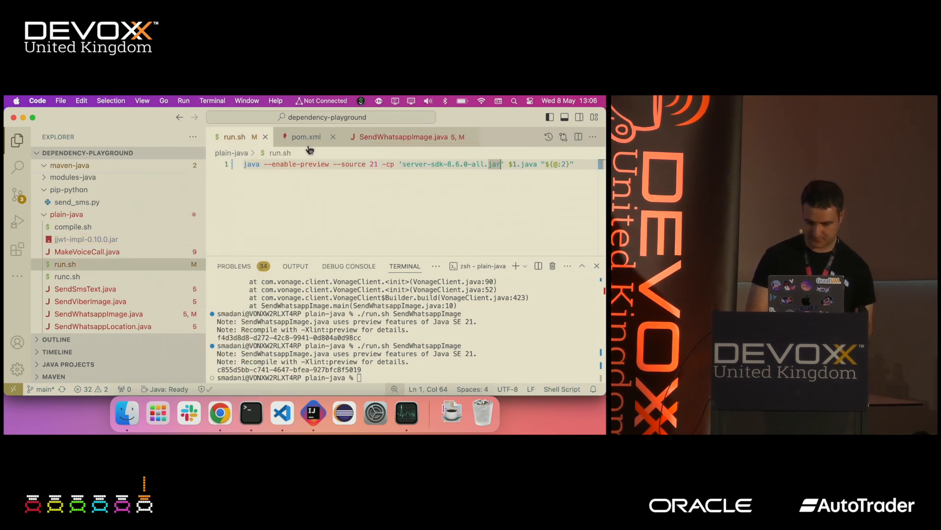
{"action": "left_click", "coordinate": [574, 163]}
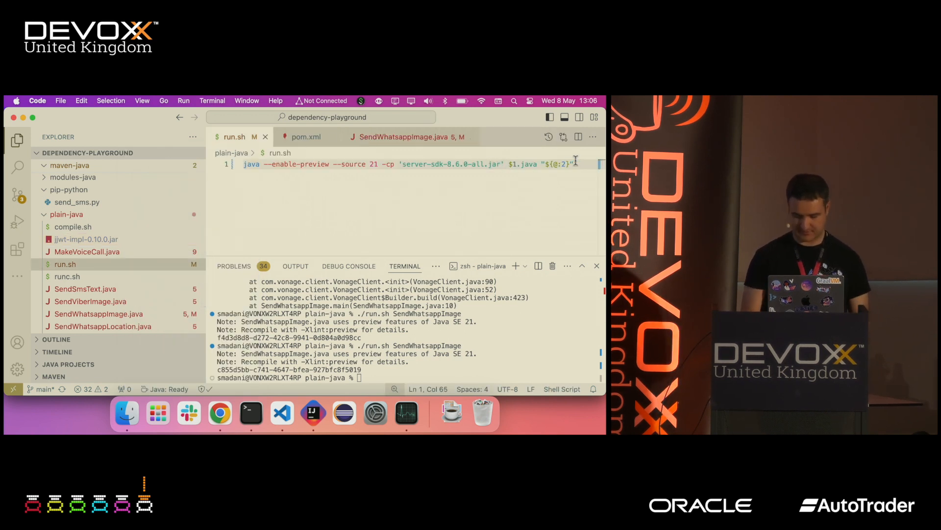
{"action": "type", "text": ":plain-java/jjwt-impl-0.10.0.jar'"}
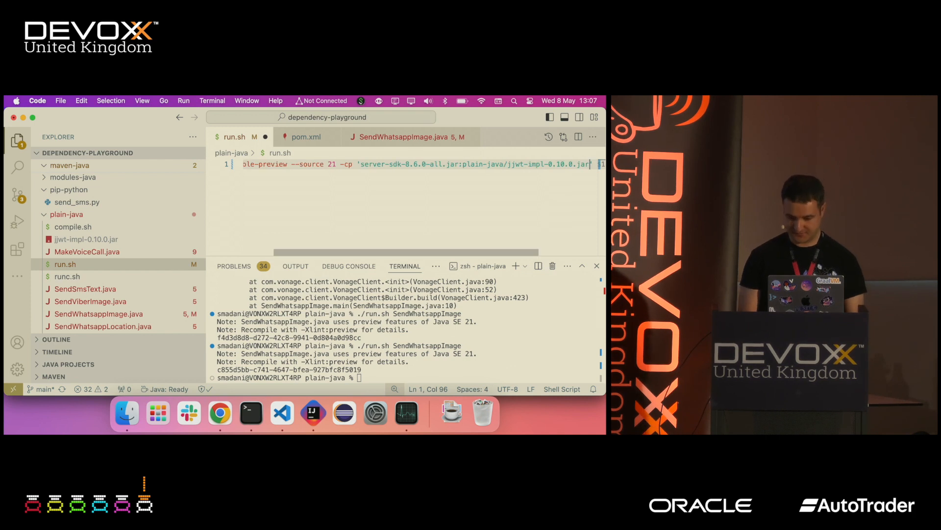
{"action": "mouse_move", "coordinate": [524, 170]}
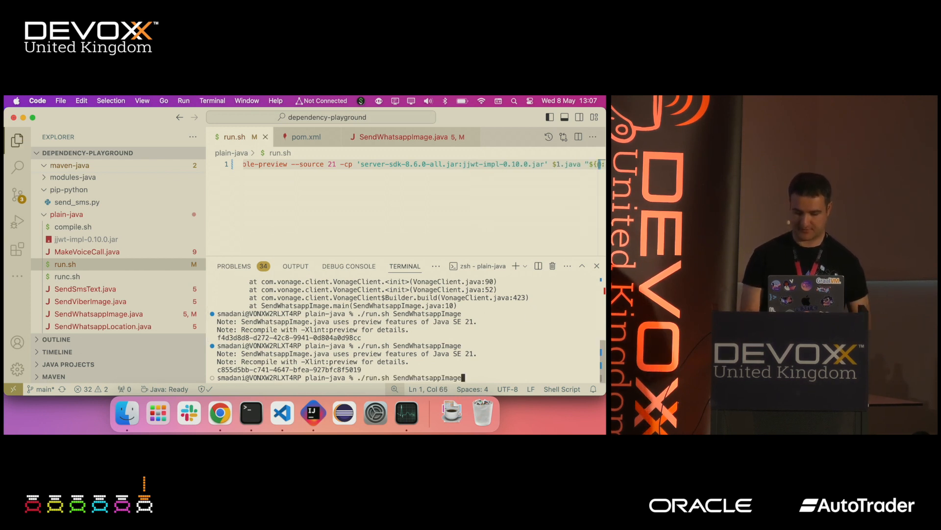
{"action": "key", "text": "Return"}
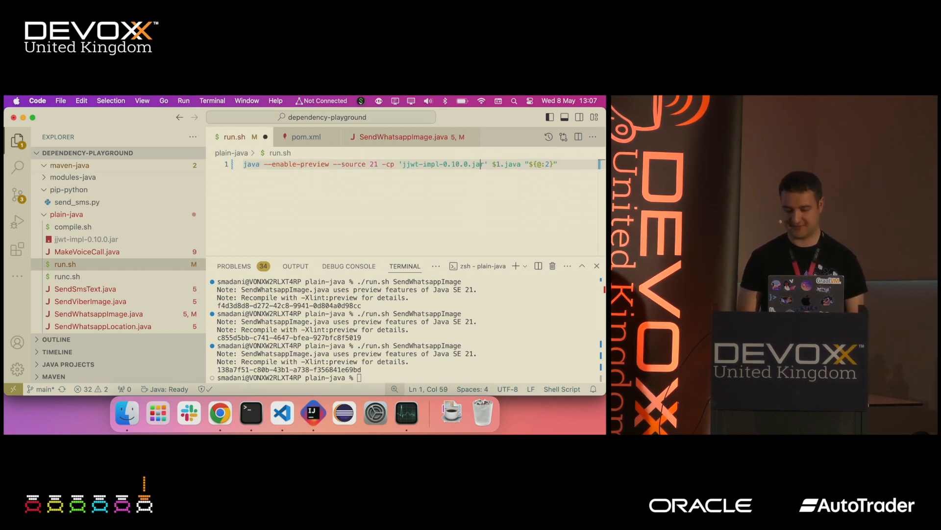
Step: Reorder the classpath to jjwt-impl first then server-sdk-8.6.0-all.jar and rerun, getting the JwtBuilder crash
{"action": "type", "text": ":server-sdk-8.6.0-all.jar"}
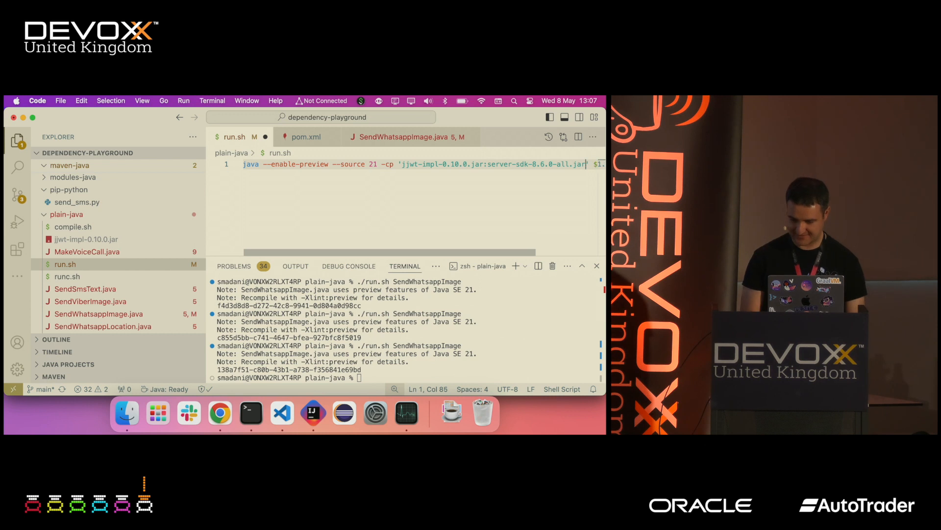
{"action": "key", "text": "Return"}
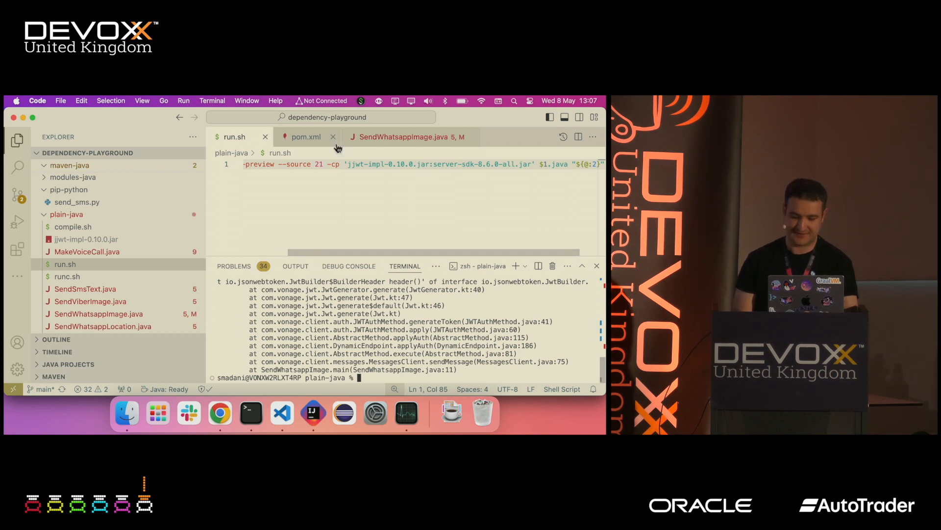
{"action": "left_click", "coordinate": [402, 137]}
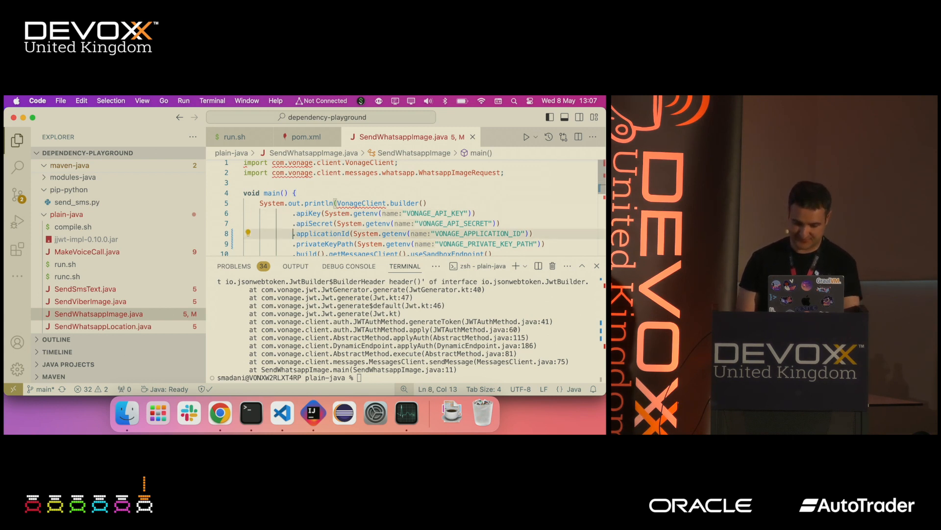
Step: Comment out a line with // and rerun ./run.sh SendWhatsappImage to get a message UUID
{"action": "type", "text": "//"}
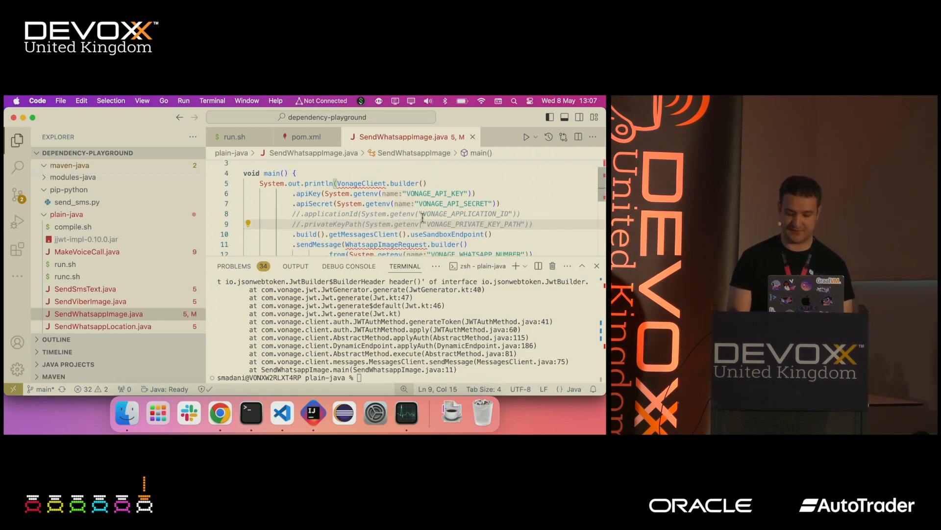
{"action": "type", "text": "./run.sh SendWhatsappImage"}
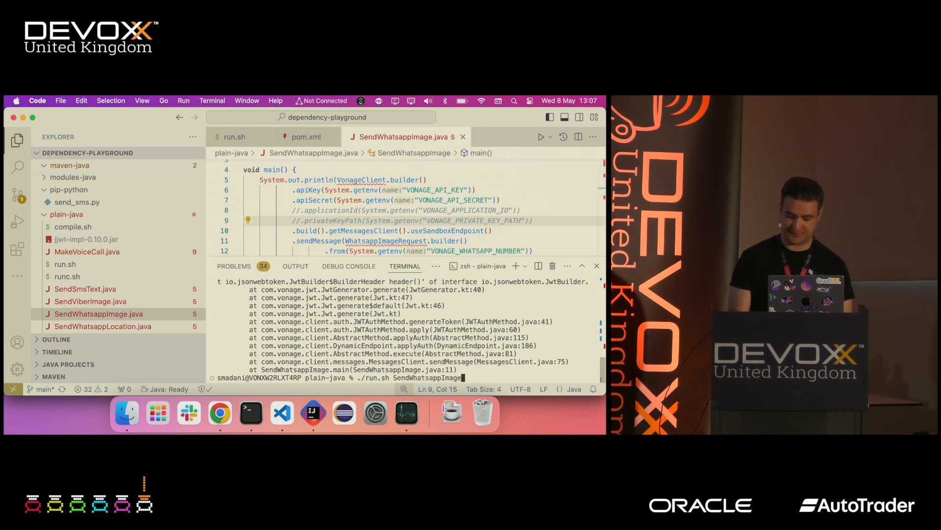
{"action": "key", "text": "Return"}
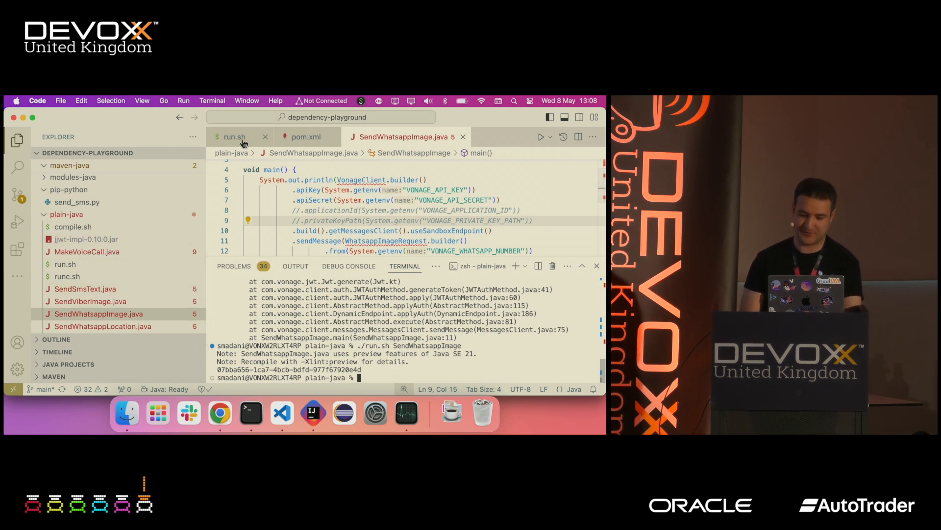
Step: Drop jjwt-impl-0.10.0.jar from run.sh's classpath, then bring up runc.sh
{"action": "left_click", "coordinate": [233, 136]}
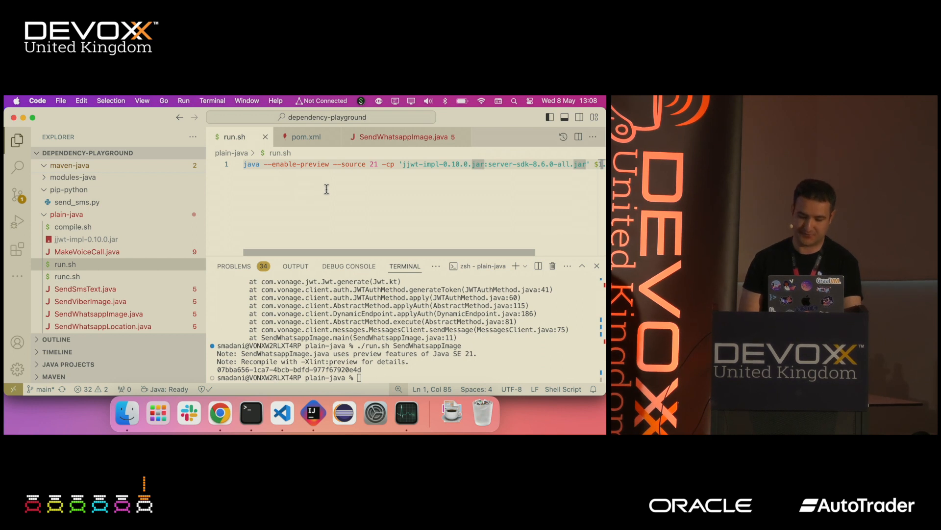
{"action": "mouse_move", "coordinate": [377, 182]}
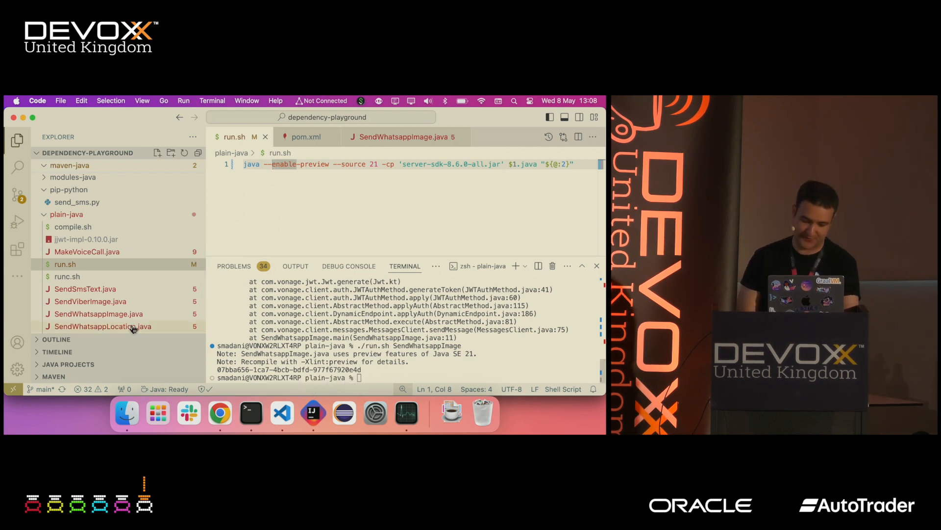
{"action": "left_click", "coordinate": [67, 276]}
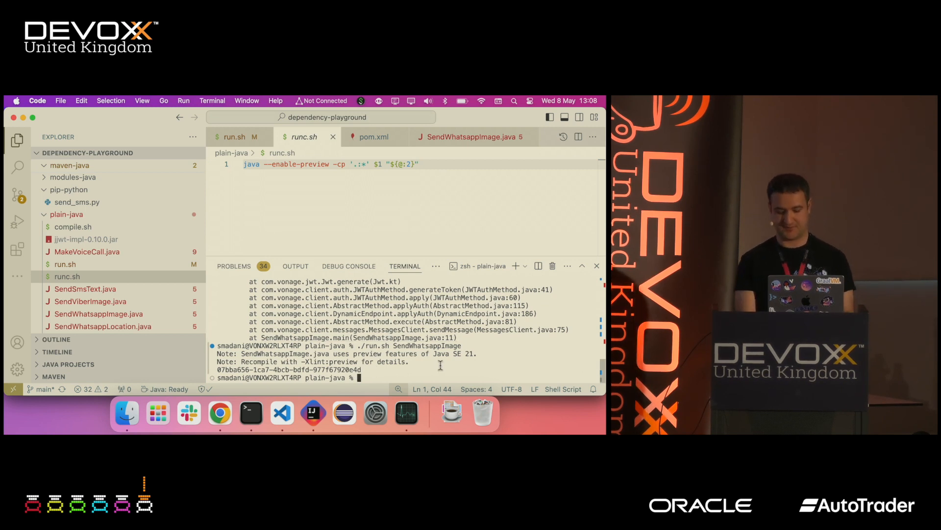
Step: Review compile.sh and compile SendWhatsappImage, hitting 4 missing-package errors
{"action": "type", "text": "./compile"}
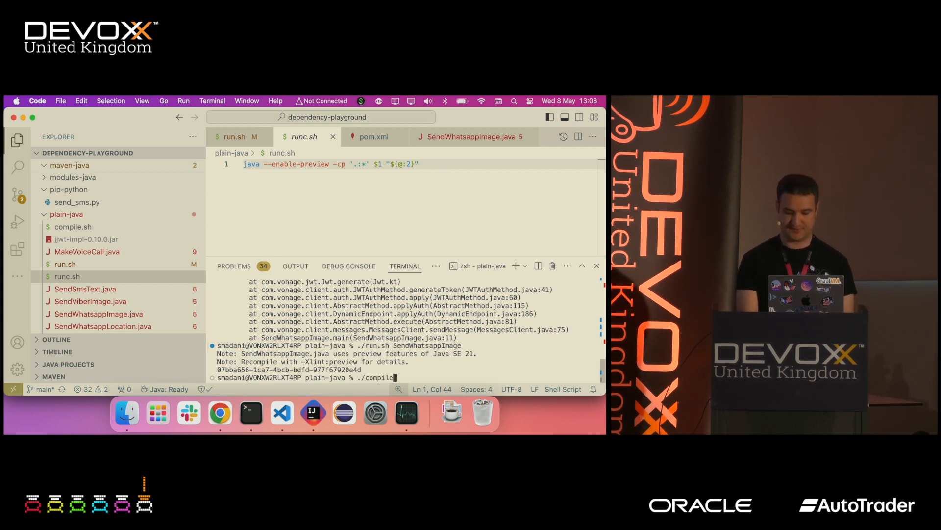
{"action": "type", "text": ".sh"}
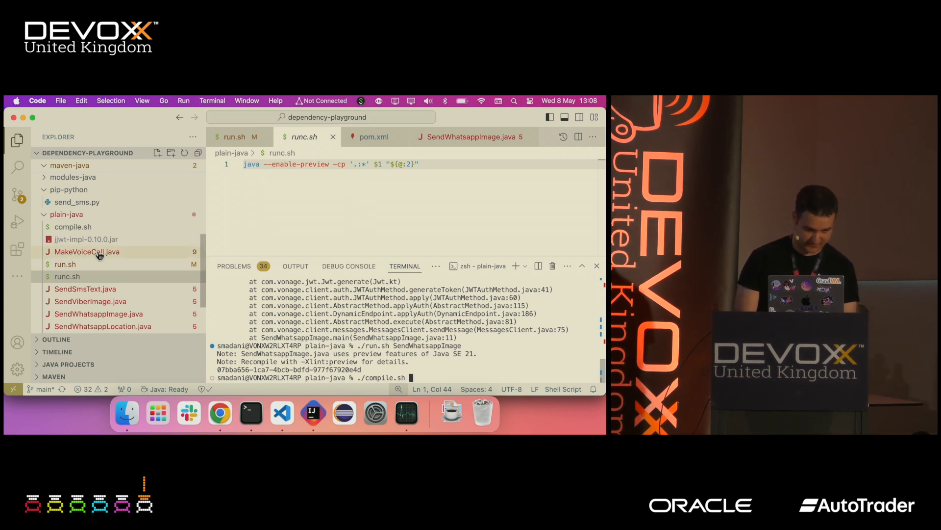
{"action": "left_click", "coordinate": [73, 227]}
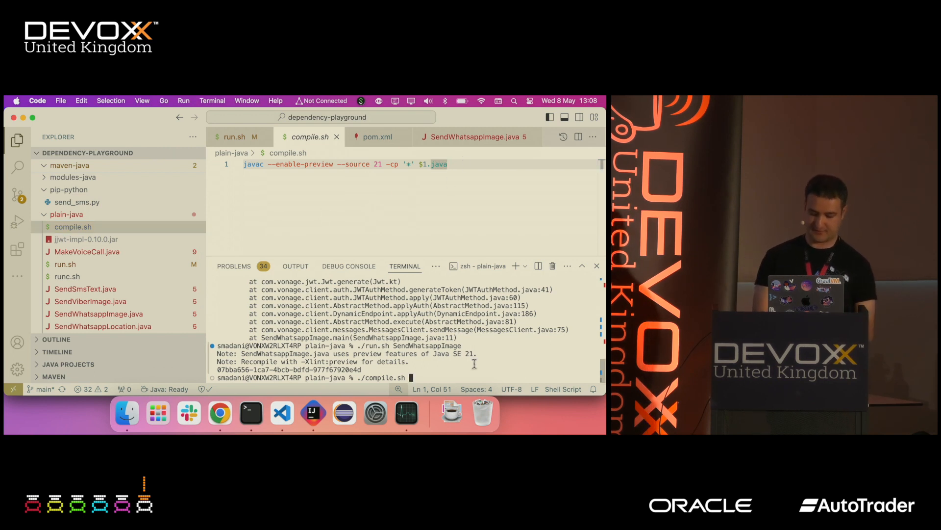
{"action": "type", "text": "SendWhatsapp"}
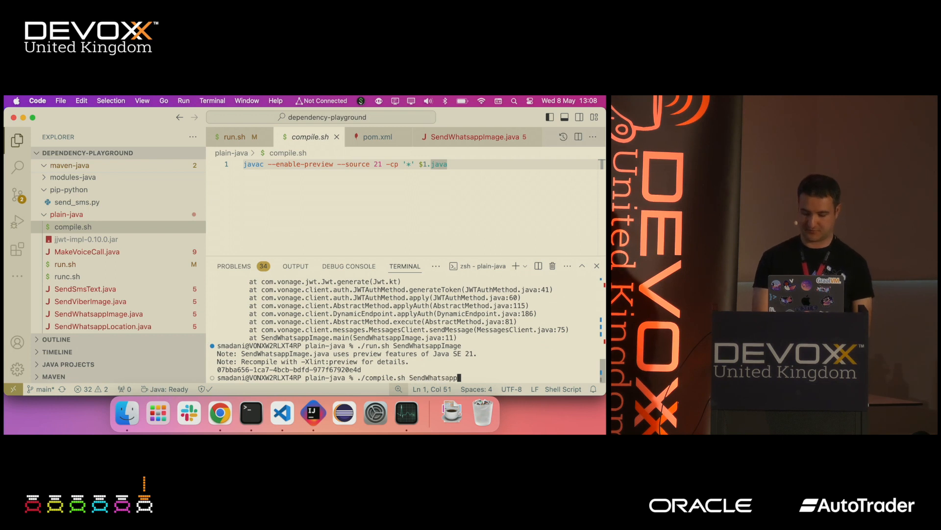
{"action": "key", "text": "Return"}
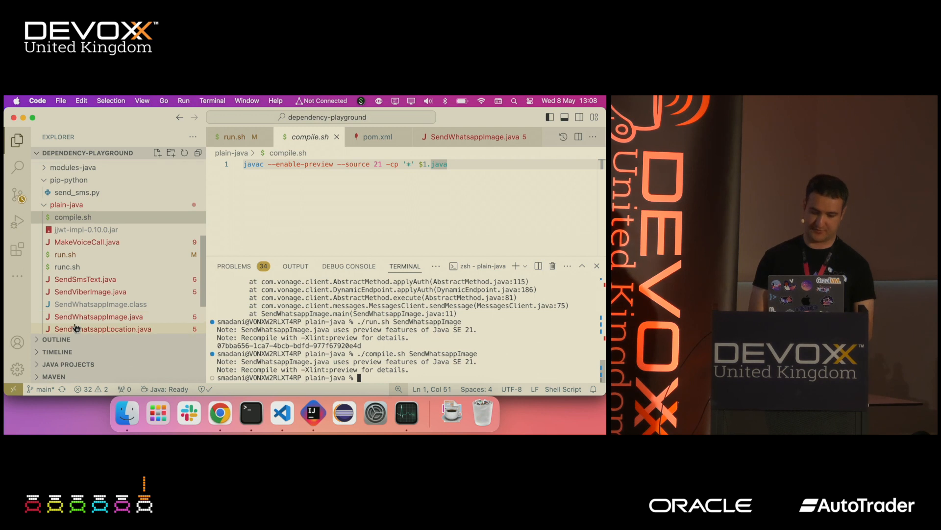
Step: Recompile SendWhatsappImage so SendWhatsappImage.class builds without errors
{"action": "scroll", "scroll_direction": "down", "scroll_amount": 3}
{"action": "type", "text": "./compile.sh SendWhatsappImage"}
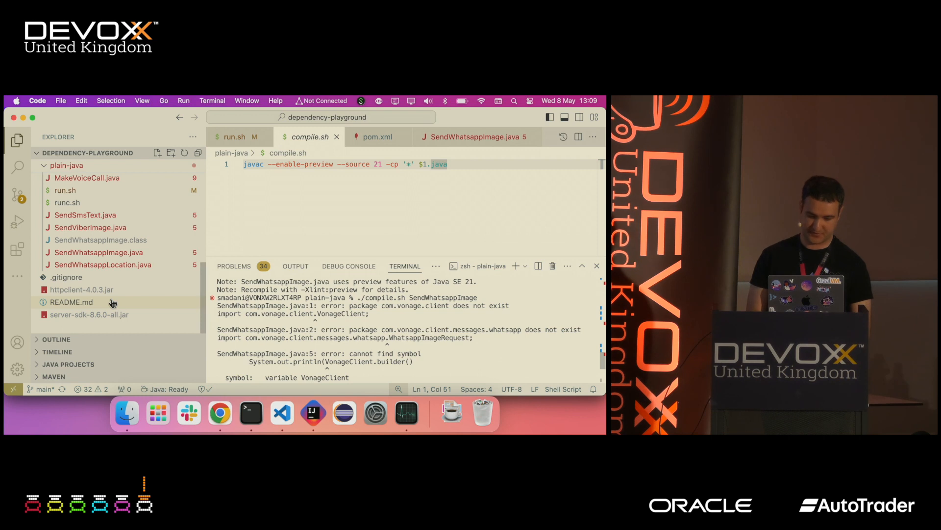
{"action": "mouse_move", "coordinate": [111, 271]}
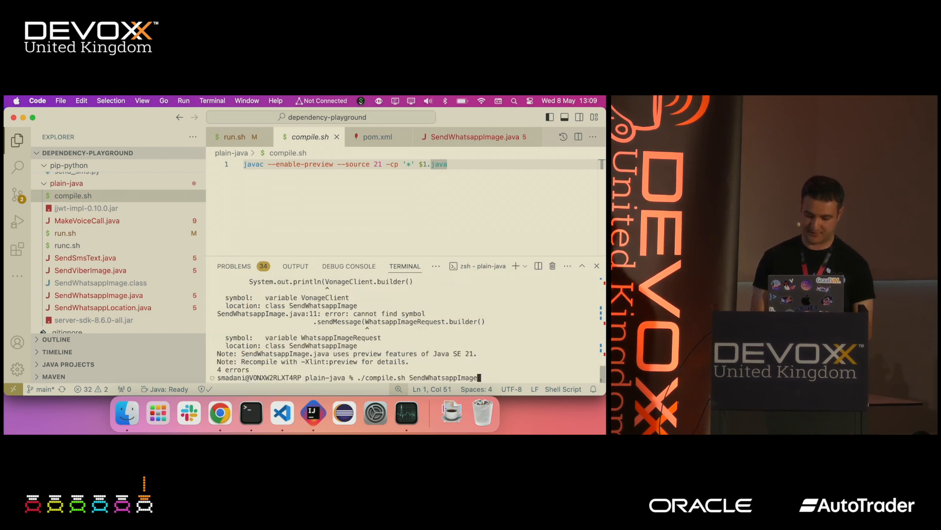
{"action": "key", "text": "Return"}
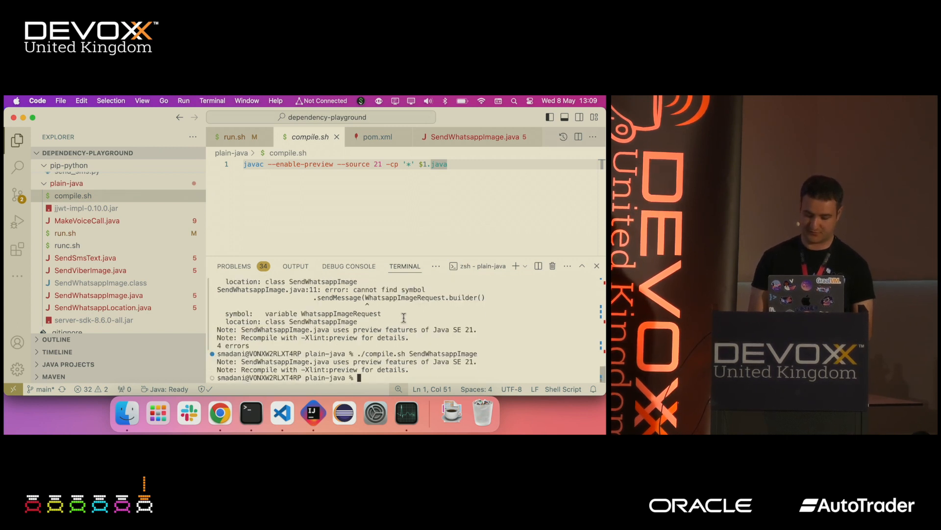
Step: Run ./runc.sh SendWhatsappImage, which ends in a NoClassDefFoundError
{"action": "left_click", "coordinate": [234, 136]}
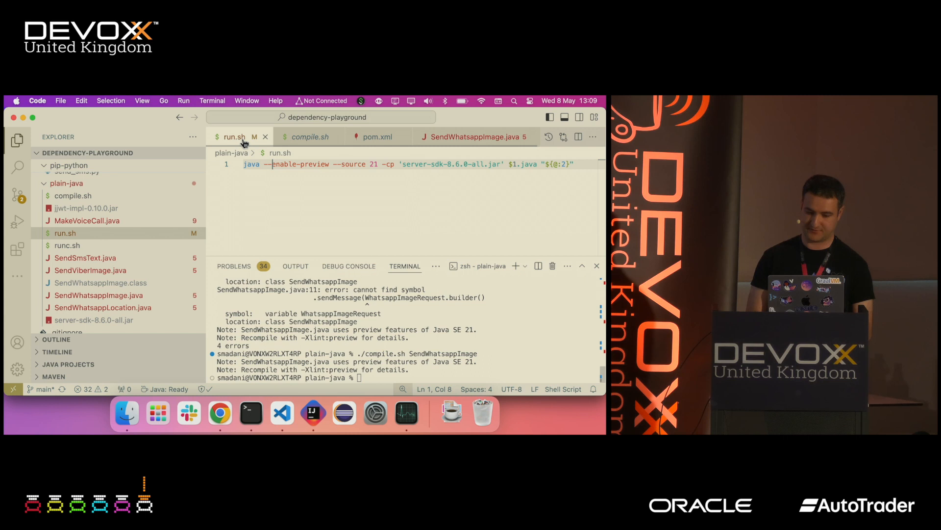
{"action": "left_click", "coordinate": [66, 246]}
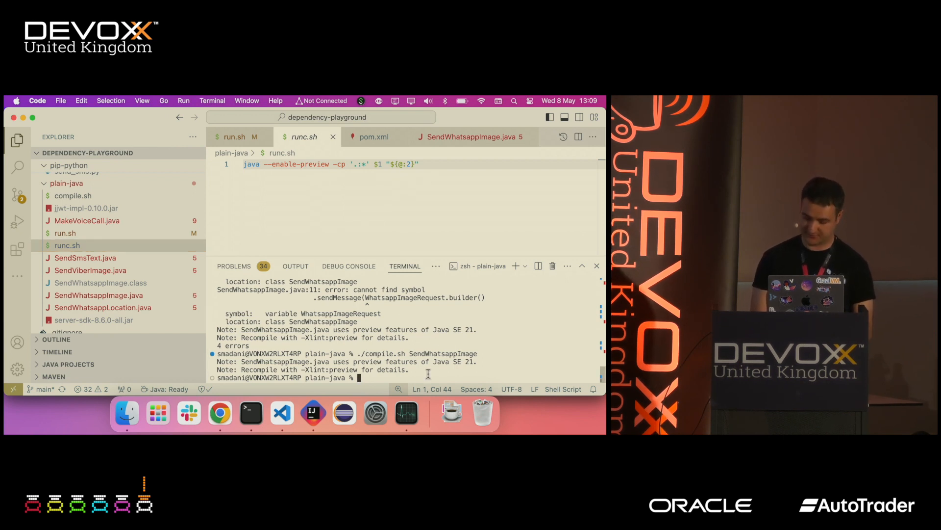
{"action": "type", "text": "./runc.sh"}
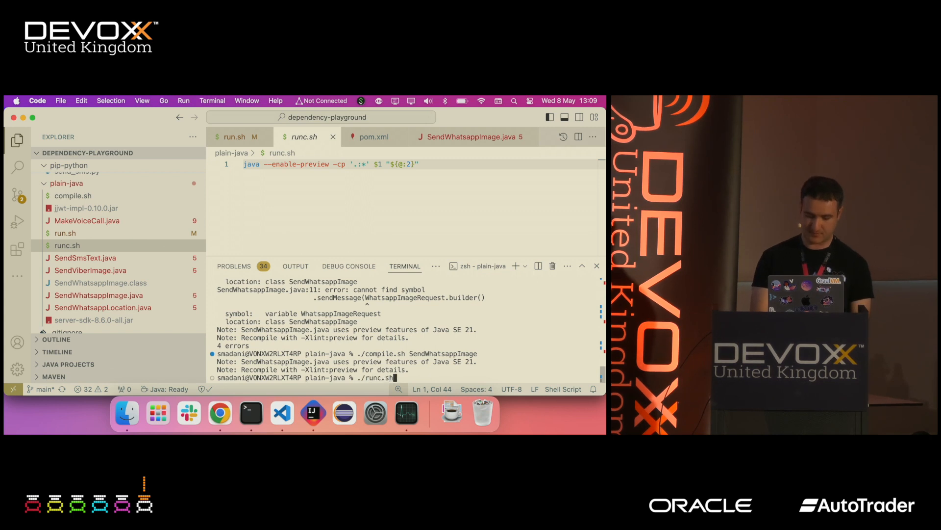
{"action": "type", "text": "SendWhatsI"}
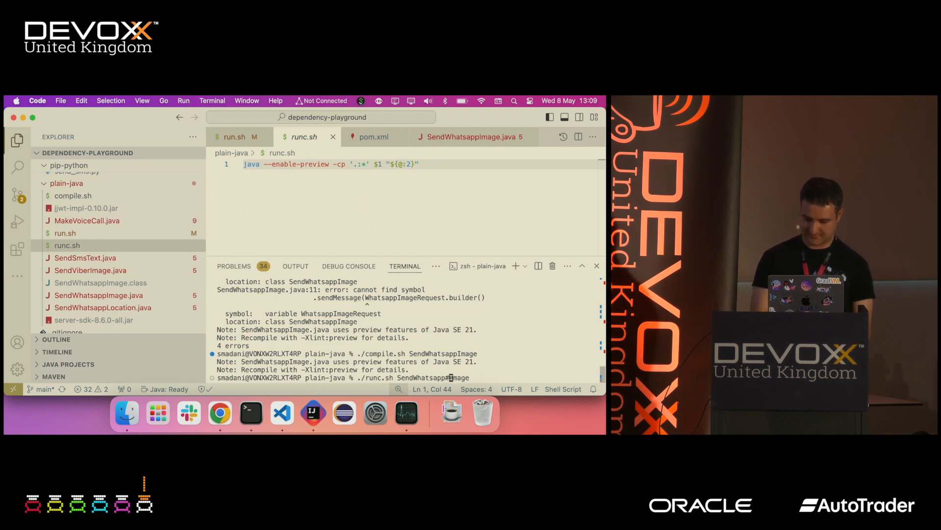
{"action": "key", "text": "Return"}
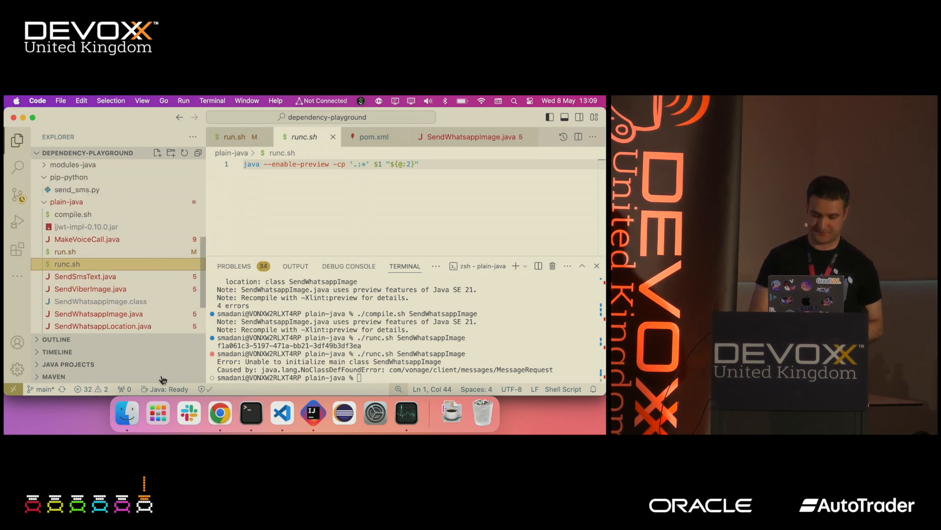
Step: Switch to Chrome and bring up the Devoxx UK 2024 talk slides
{"action": "left_click", "coordinate": [219, 413]}
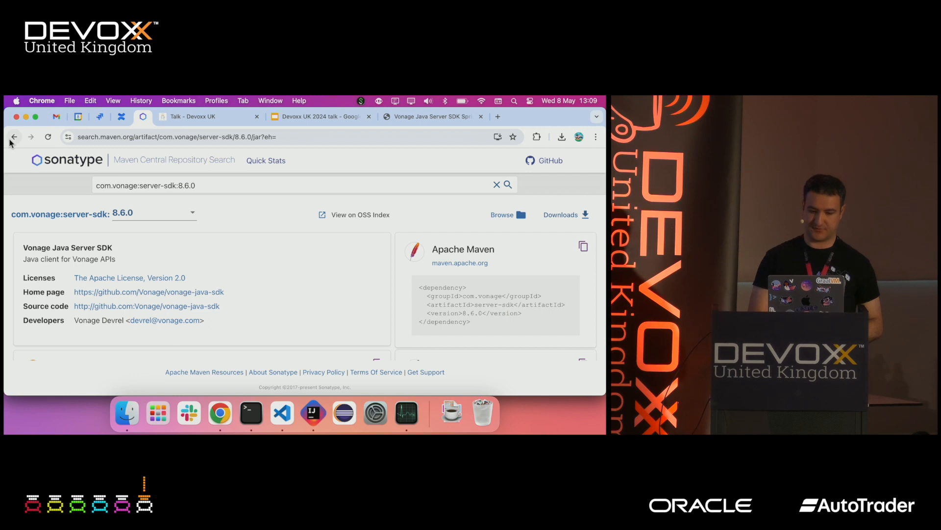
{"action": "left_click", "coordinate": [322, 116]}
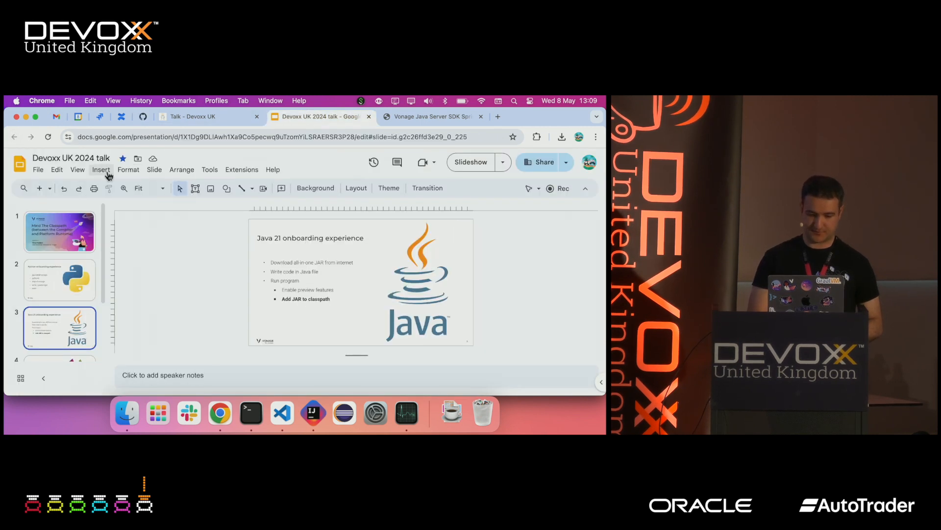
Step: Present the Java 21 onboarding slide from the View menu
{"action": "left_click", "coordinate": [76, 169]}
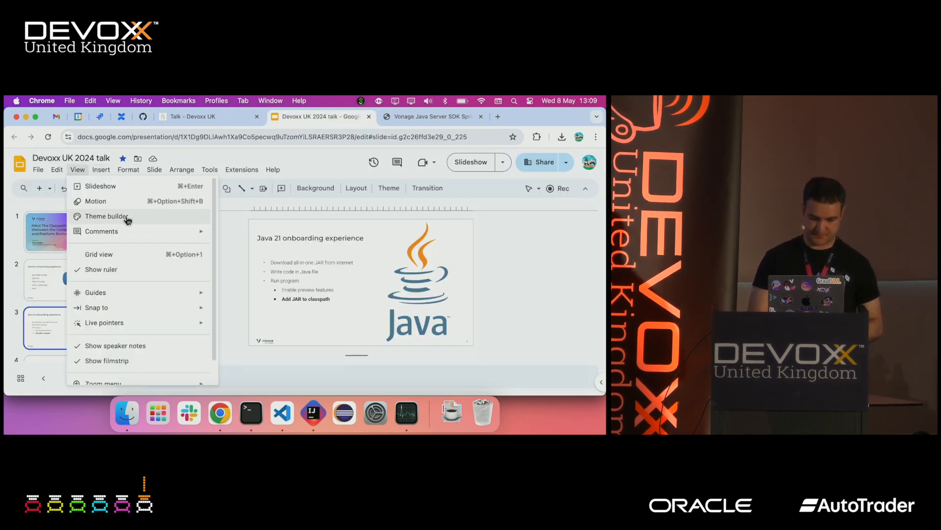
{"action": "left_click", "coordinate": [101, 186]}
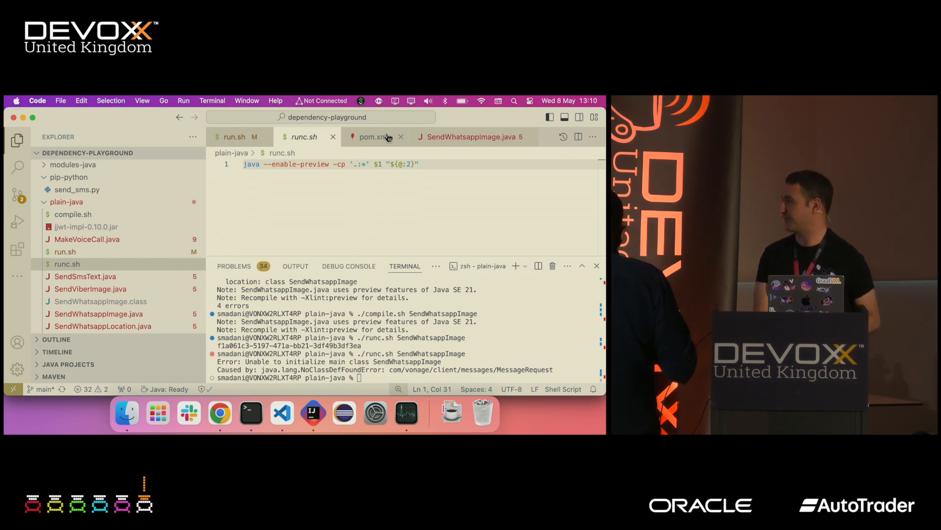
{"action": "mouse_move", "coordinate": [376, 136]}
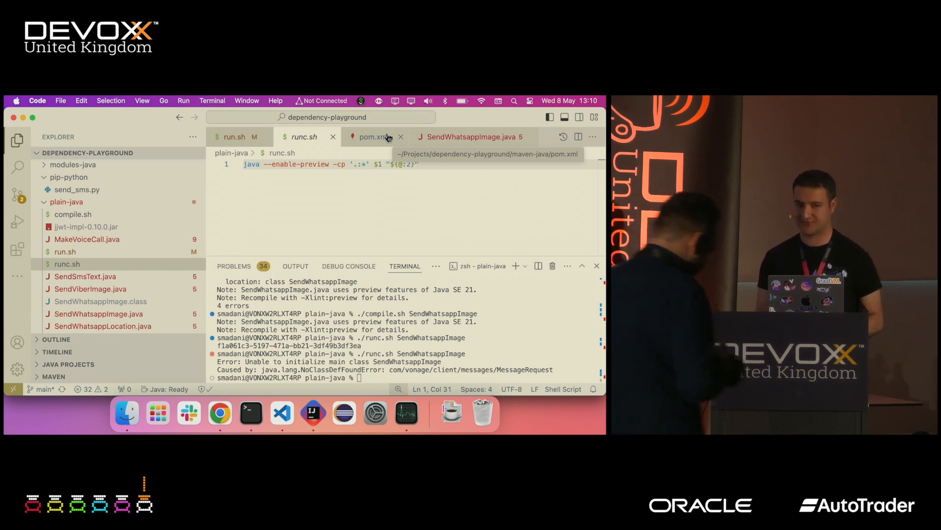
{"action": "mouse_move", "coordinate": [375, 140]}
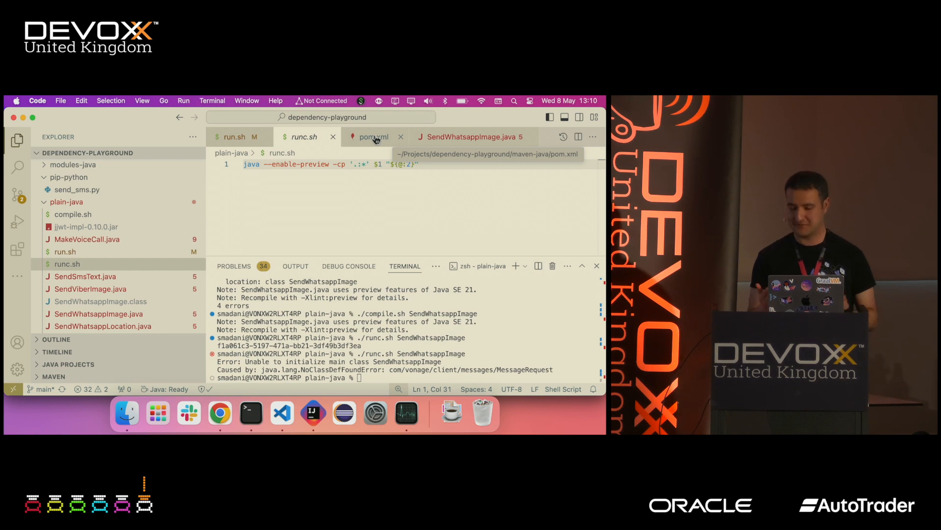
Step: Review maven-java pom.xml's dependencies and cd into the Maven project directory
{"action": "left_click", "coordinate": [373, 136]}
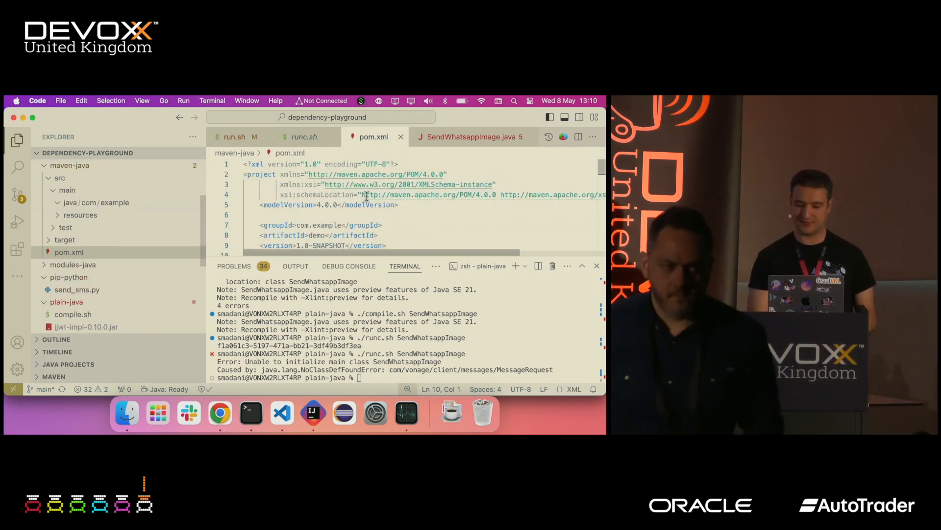
{"action": "scroll", "scroll_direction": "down", "scroll_amount": 3}
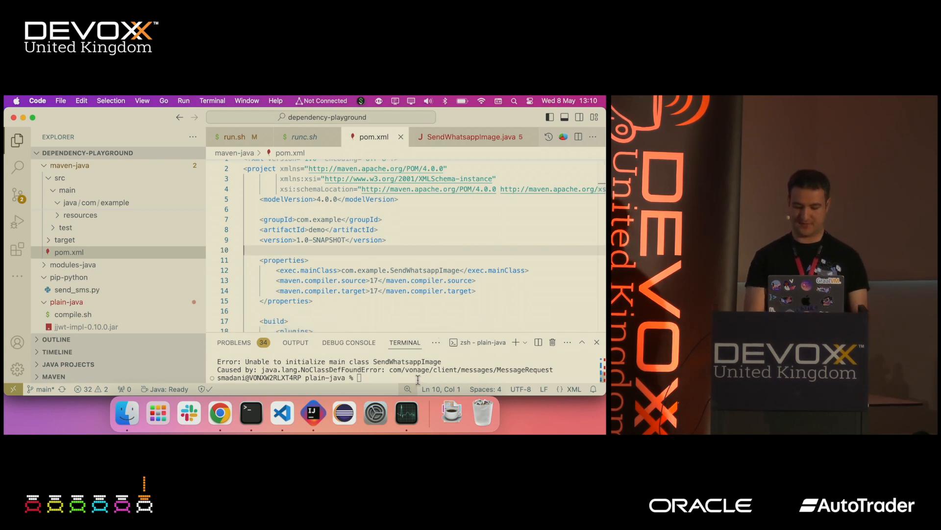
{"action": "type", "text": "cd ../m"}
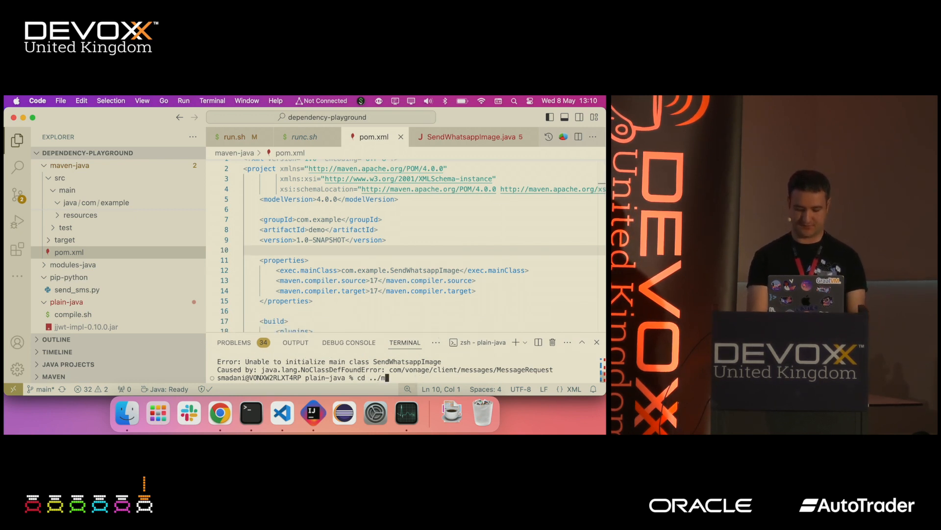
{"action": "key", "text": "Return"}
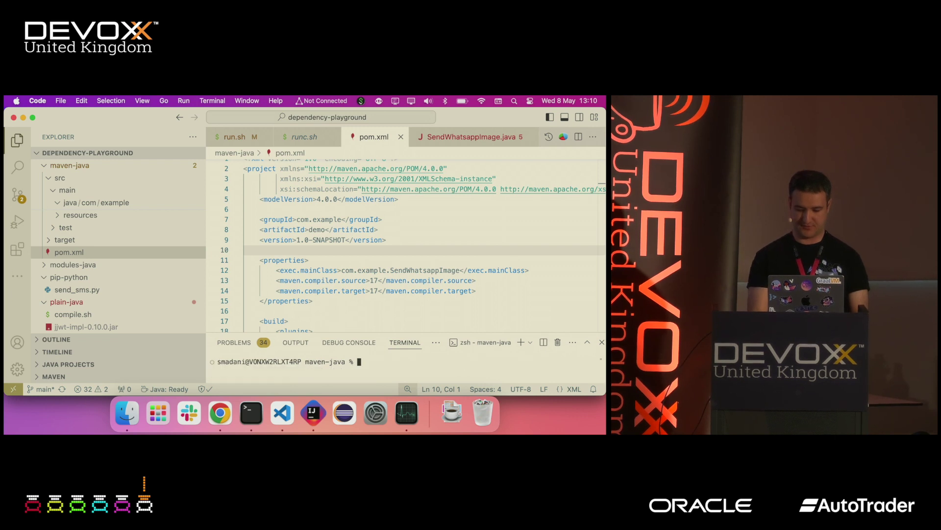
{"action": "scroll", "scroll_direction": "down", "scroll_amount": 3}
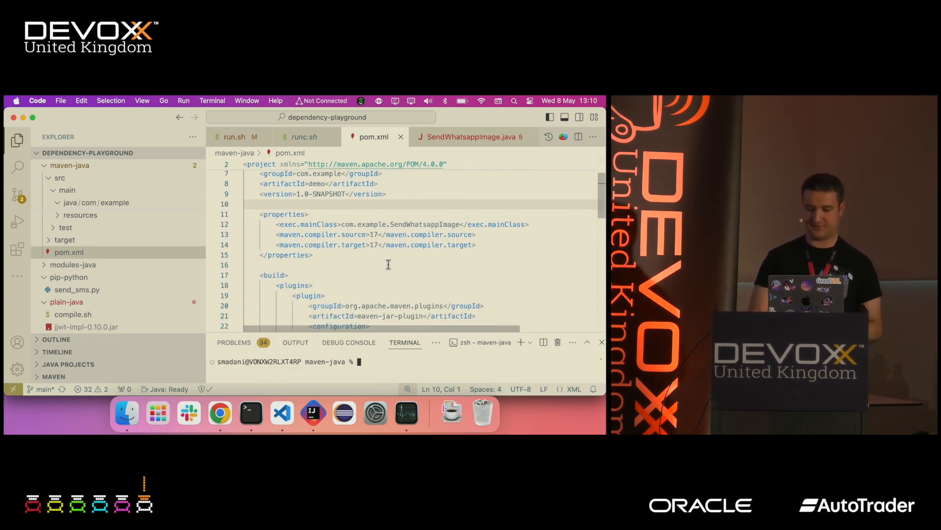
{"action": "scroll", "scroll_direction": "down", "scroll_amount": 3}
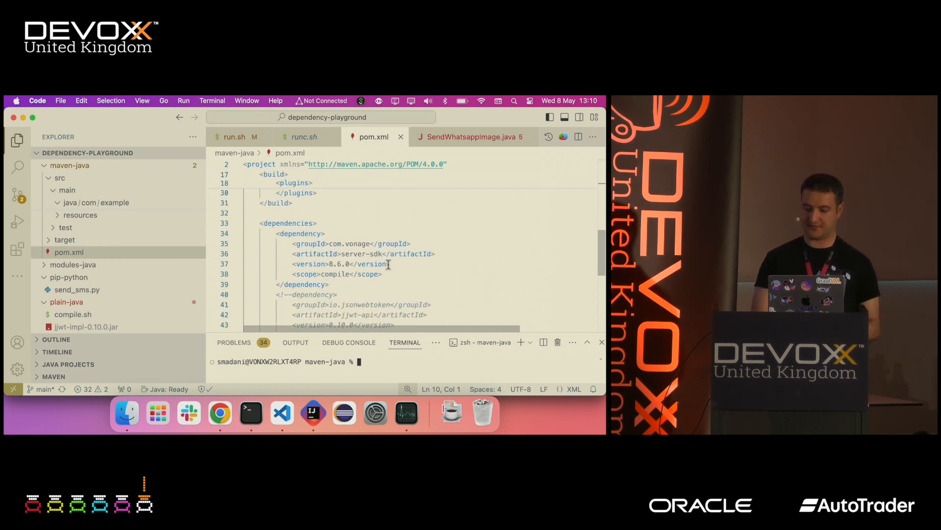
{"action": "scroll", "scroll_direction": "down", "scroll_amount": 3}
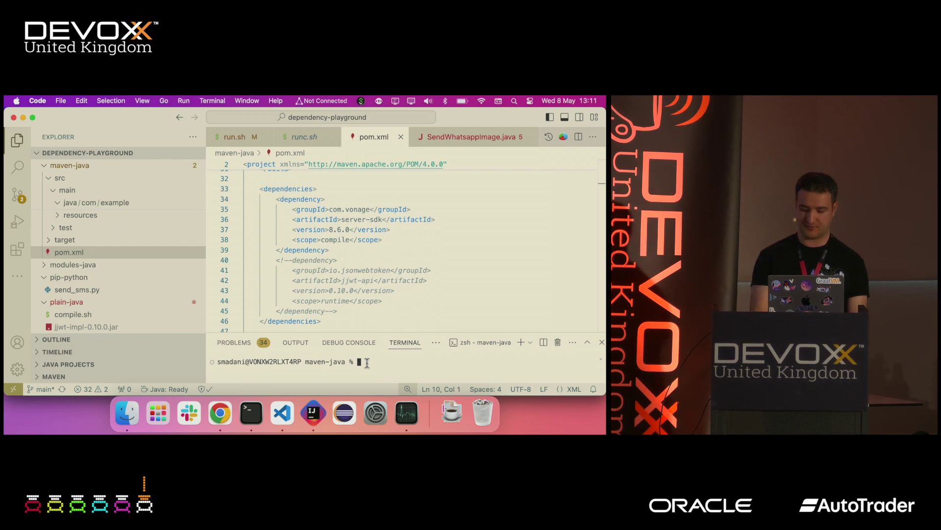
Step: Start typing mvn exec and glance at the Maven SendWhatsappImage source
{"action": "type", "text": "mvn exec"}
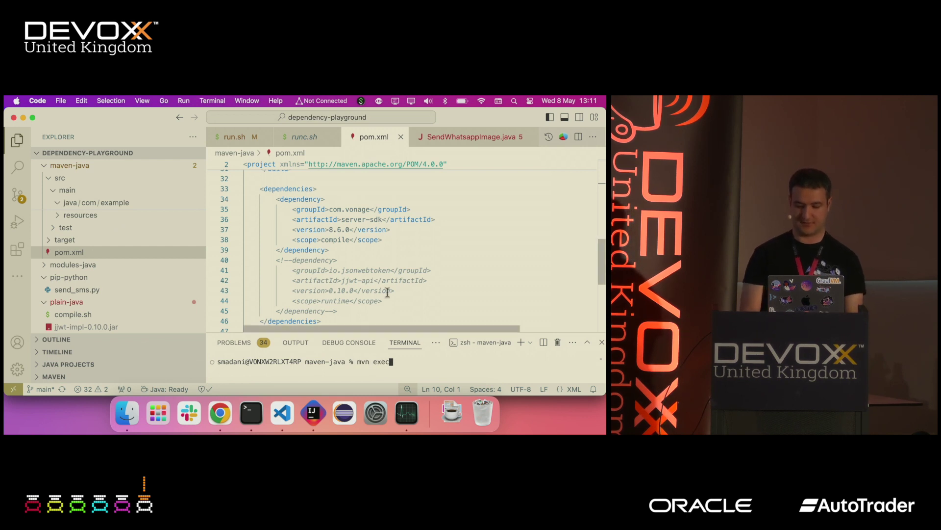
{"action": "scroll", "scroll_direction": "up", "scroll_amount": 3}
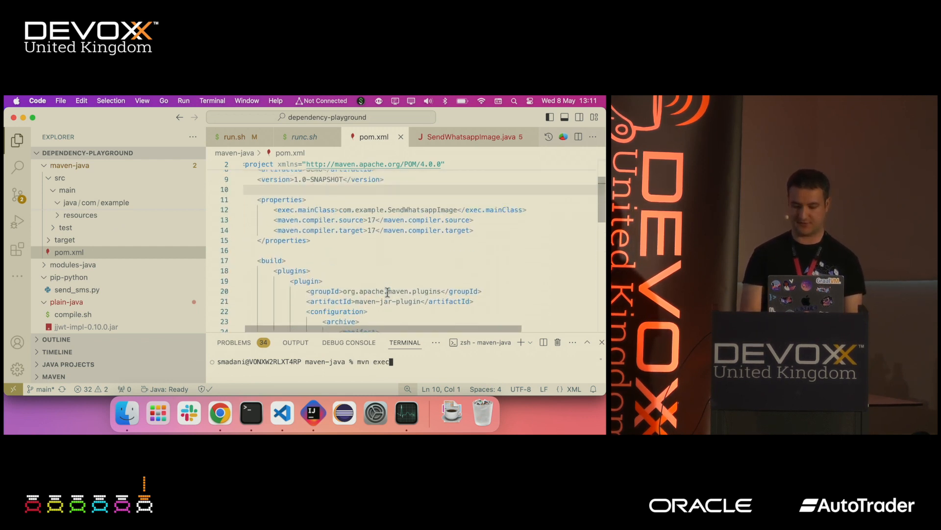
{"action": "left_click", "coordinate": [113, 202]}
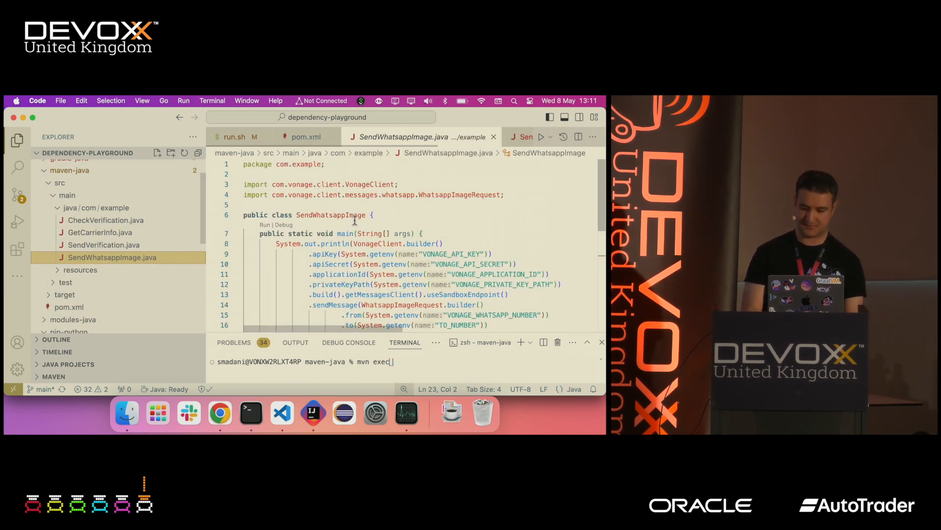
{"action": "left_click", "coordinate": [306, 136]}
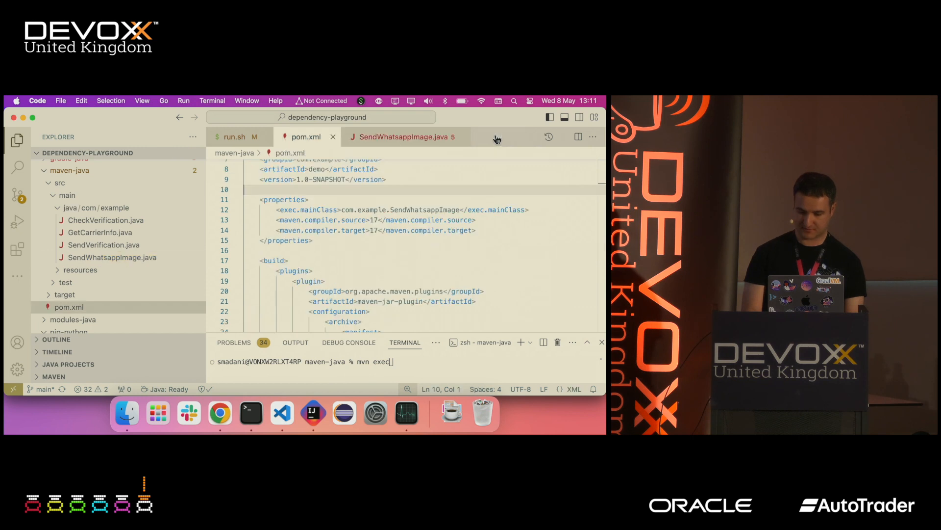
Step: Run mvn exec:java to BUILD SUCCESS and review the server-sdk compile scope in pom.xml
{"action": "type", "text": ":java"}
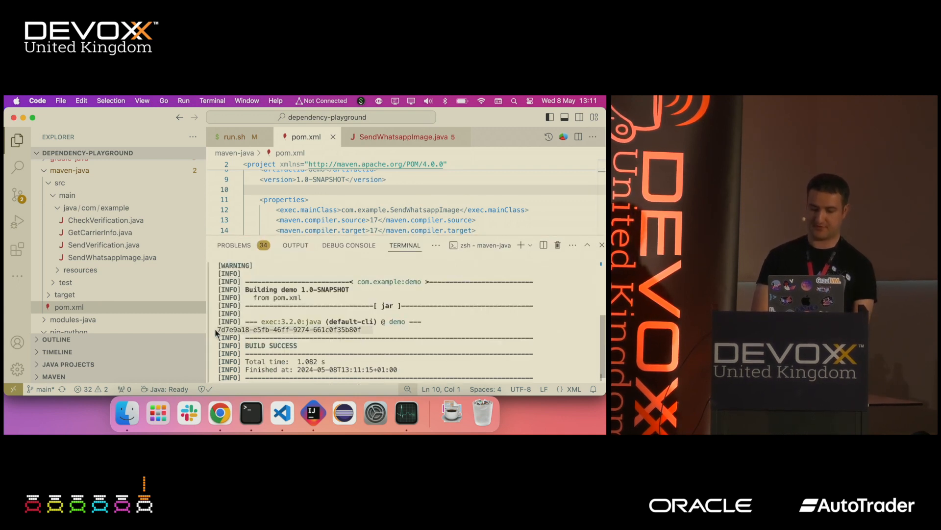
{"action": "scroll", "scroll_direction": "down", "scroll_amount": 3}
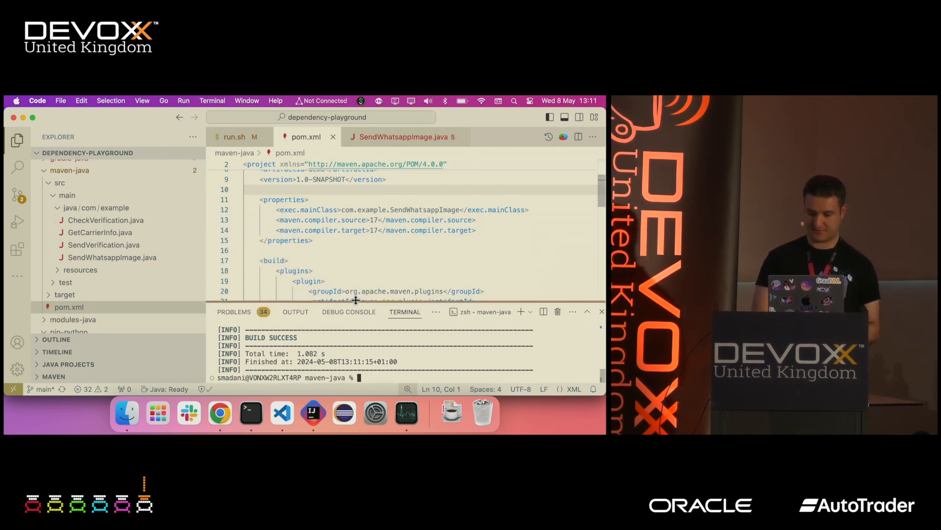
{"action": "scroll", "scroll_direction": "down", "scroll_amount": 3}
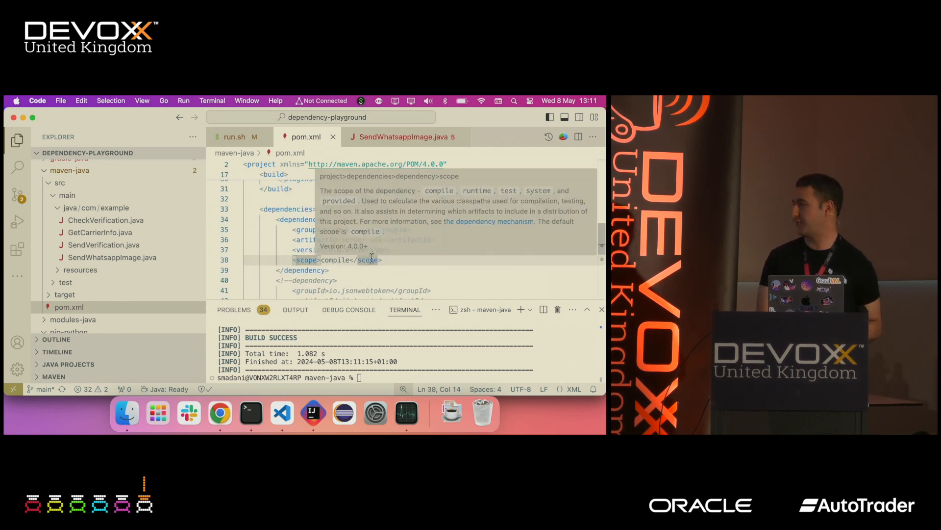
{"action": "mouse_move", "coordinate": [344, 271]}
{"action": "type", "text": "mvn exec:java"}
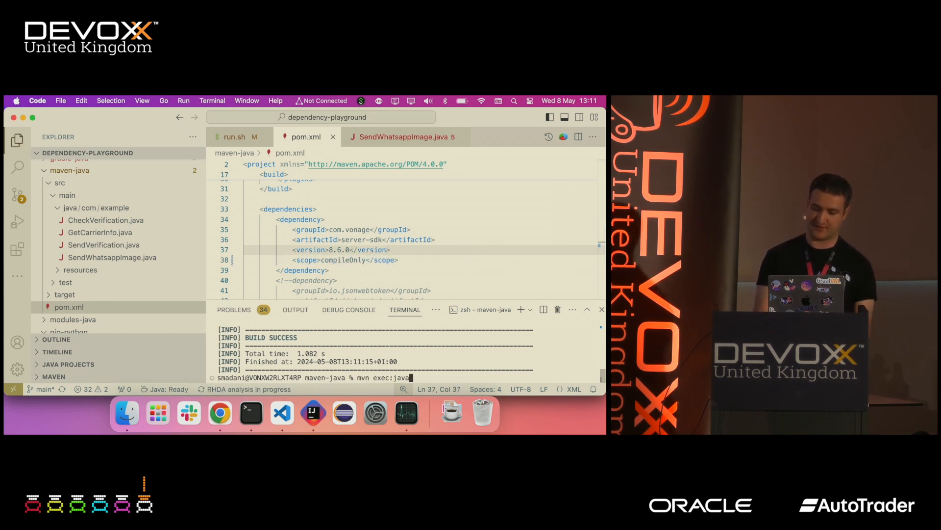
Step: Rerun mvn exec:java with jjwt-api 0.10.0 at runtime, failing on JwtBuilder, then view plain-java SendWhatsappImage.java
{"action": "key", "text": "Return"}
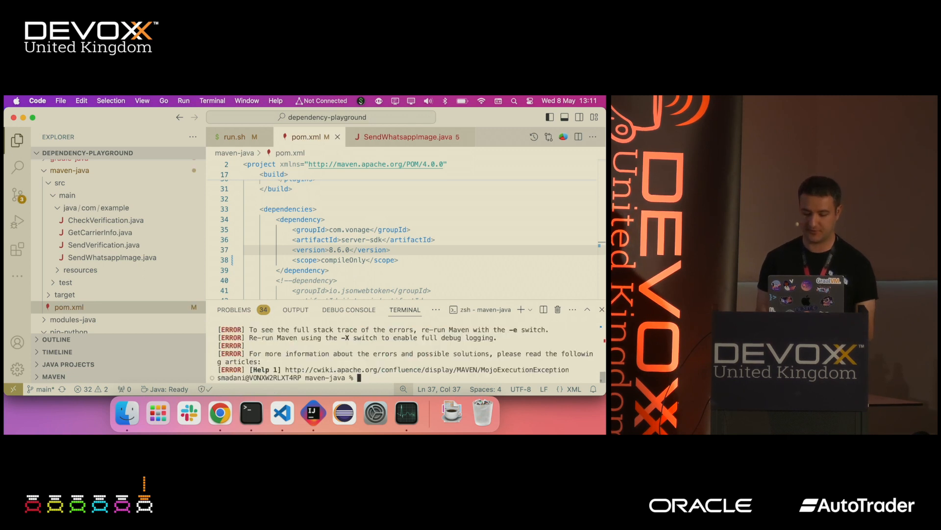
{"action": "scroll", "scroll_direction": "up", "scroll_amount": 3}
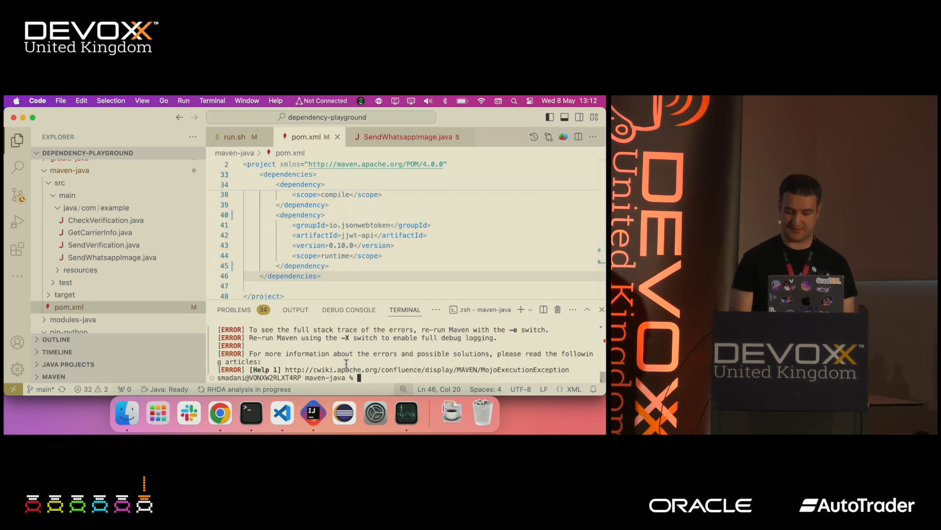
{"action": "type", "text": "mvn exec:java"}
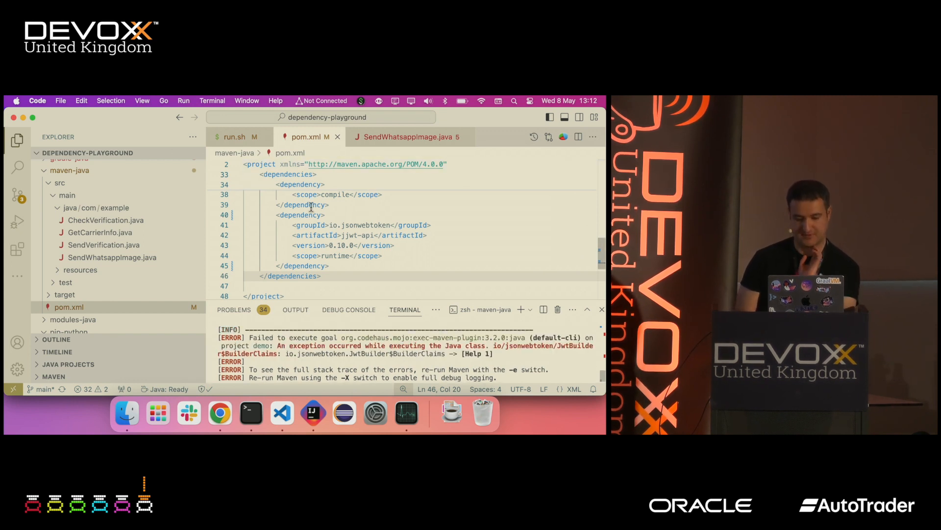
{"action": "left_click", "coordinate": [408, 136]}
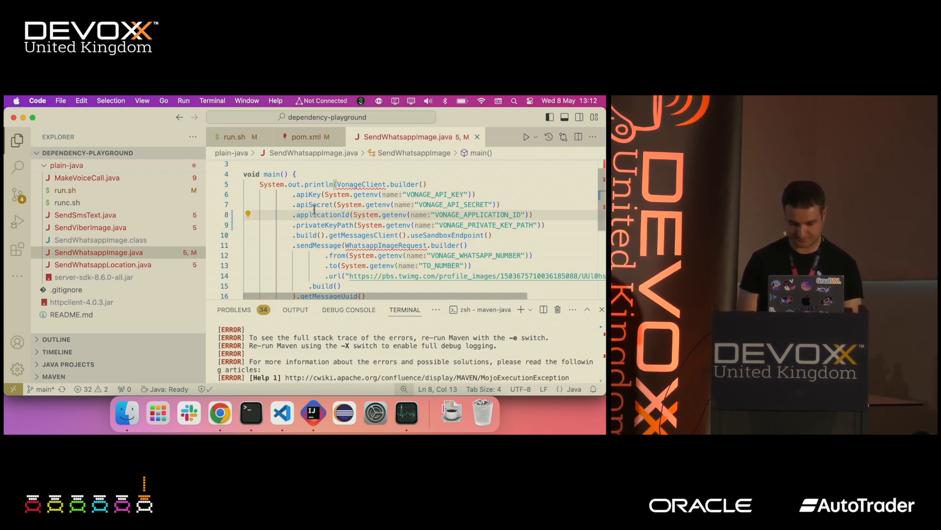
Step: Rerun mvn exec:java with applicationId and privateKeyPath commented out, reaching BUILD SUCCESS
{"action": "scroll", "scroll_direction": "up", "scroll_amount": 3}
{"action": "type", "text": "mvn exec:java"}
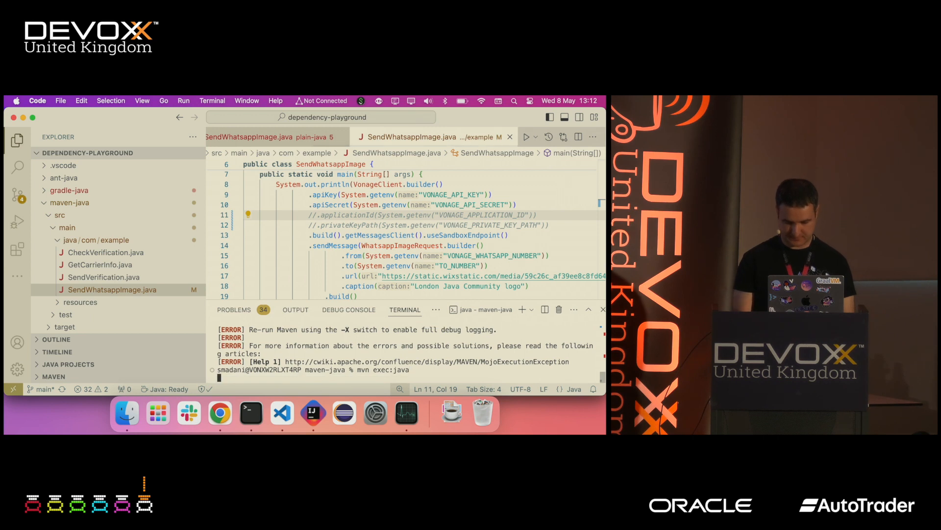
{"action": "key", "text": "Return"}
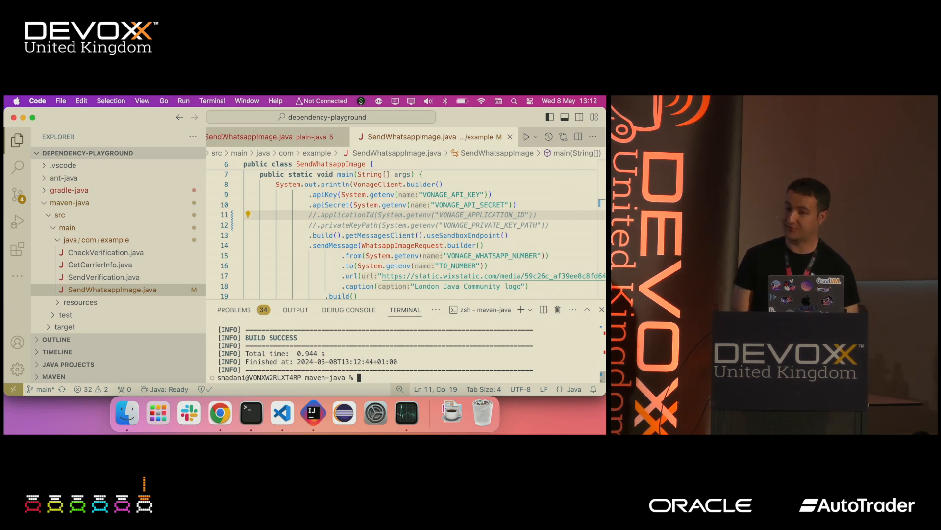
{"action": "mouse_move", "coordinate": [295, 136]}
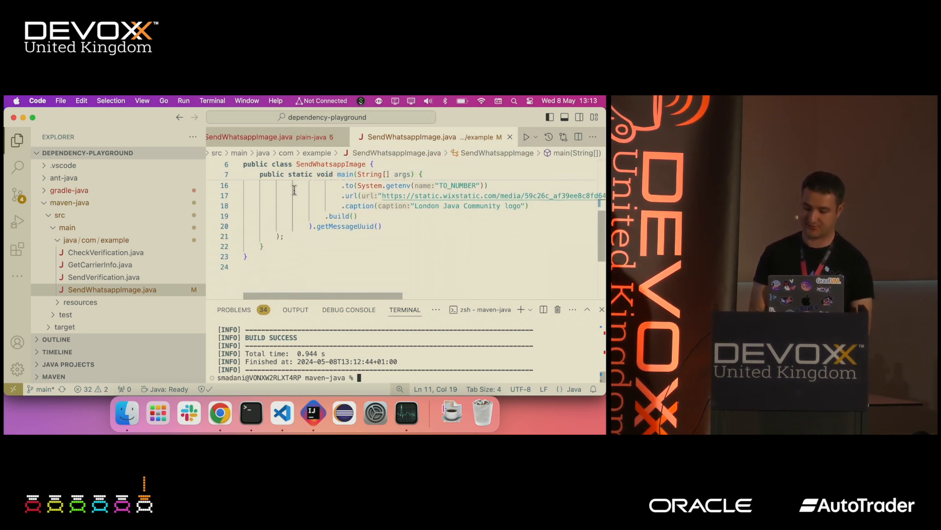
Step: Show plain-java SendWhatsappImage.java and start typing mvn dependency, fixing the typo
{"action": "left_click", "coordinate": [264, 136]}
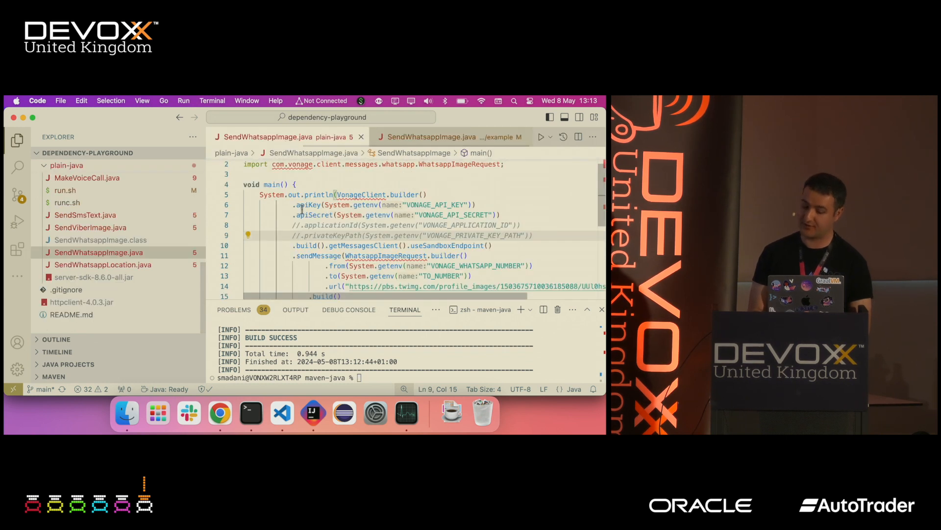
{"action": "scroll", "scroll_direction": "down", "scroll_amount": 3}
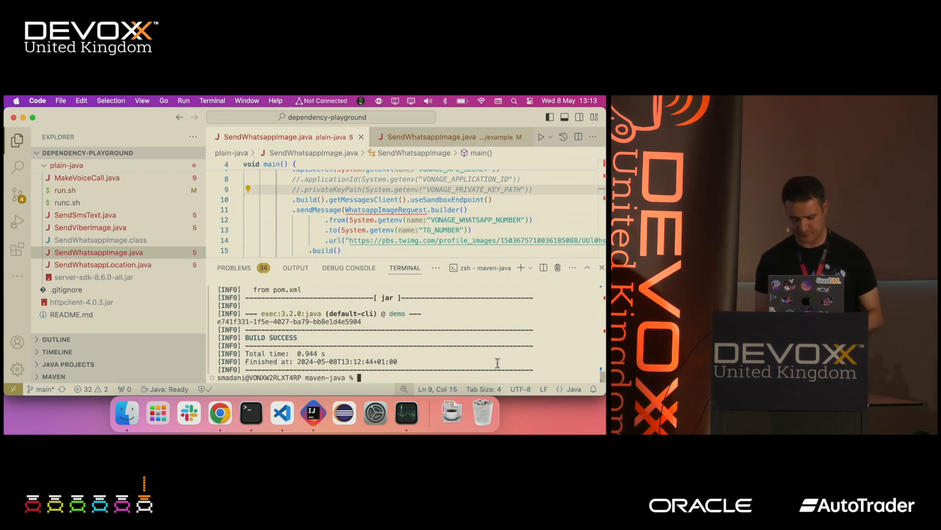
{"action": "mouse_move", "coordinate": [490, 353]}
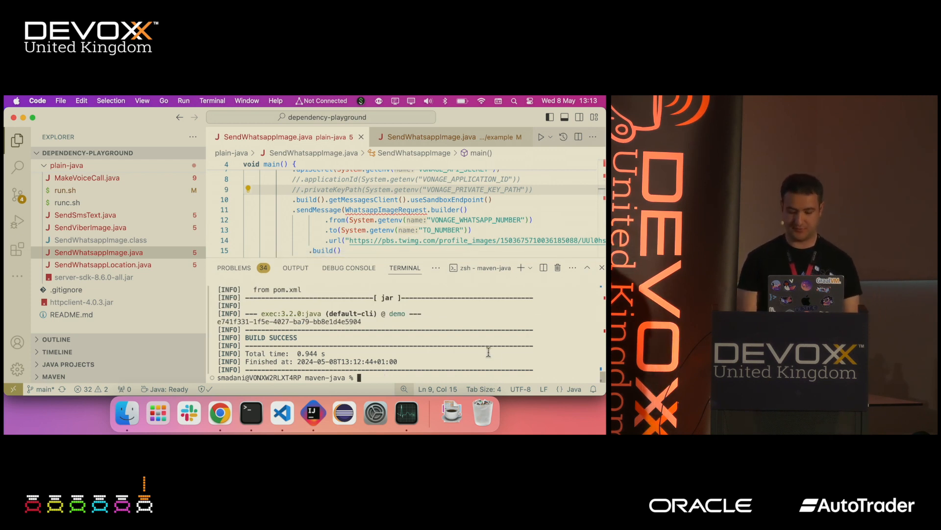
{"action": "type", "text": "mvn"}
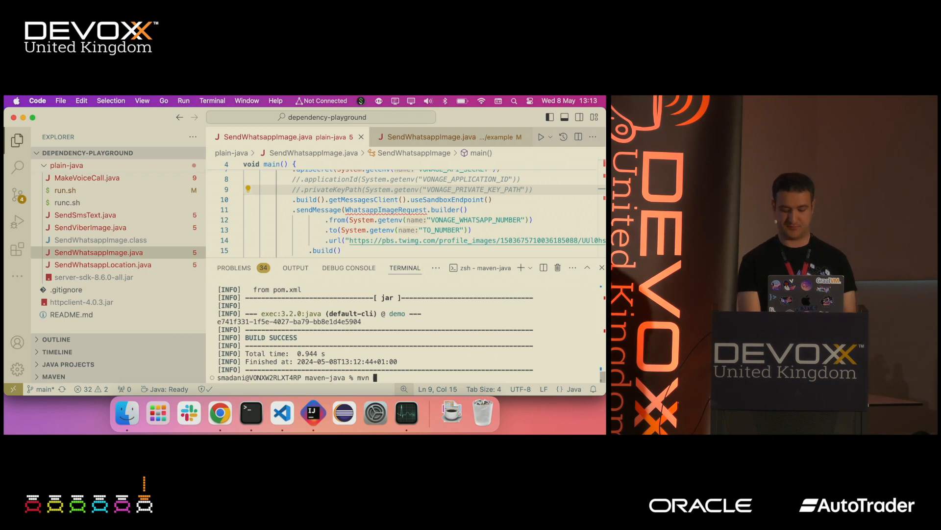
{"action": "type", "text": "depdency"}
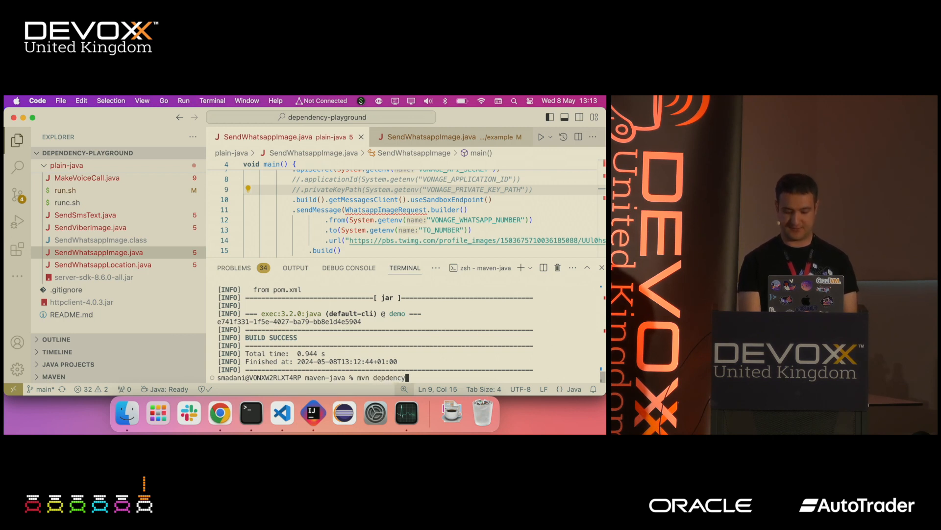
{"action": "key", "text": "Backspace"}
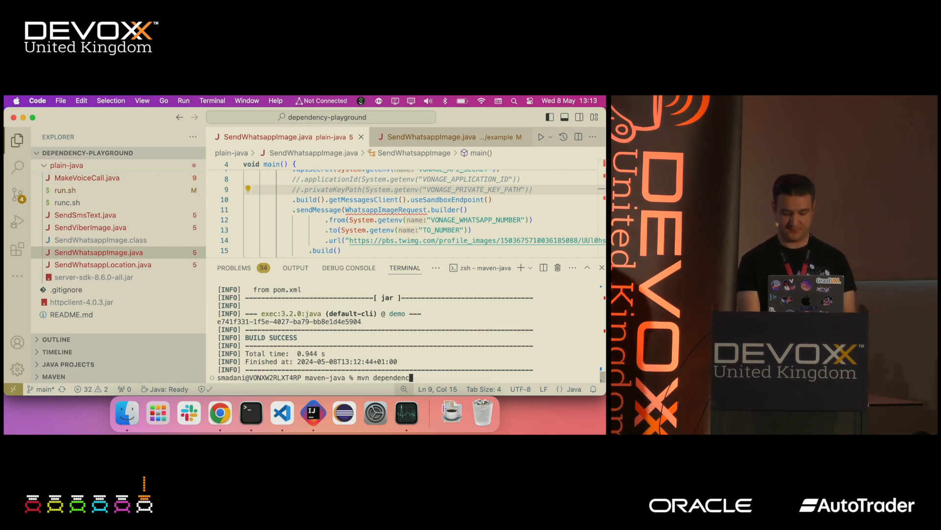
Step: Run mvn dependency:tree, listing jjwt-impl and jjwt-jackson 0.12.5 beside declared jjwt-api 0.10.0
{"action": "type", "text": "y:"}
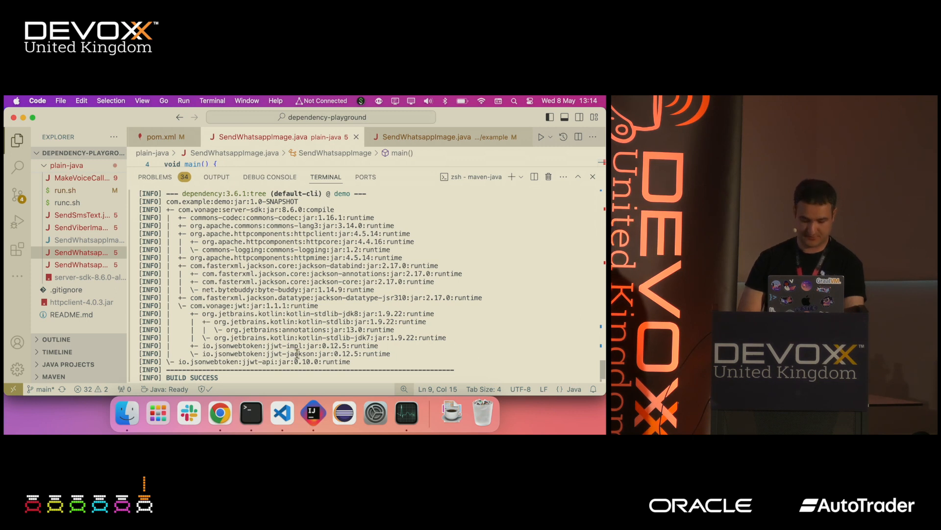
{"action": "scroll", "scroll_direction": "down", "scroll_amount": 3}
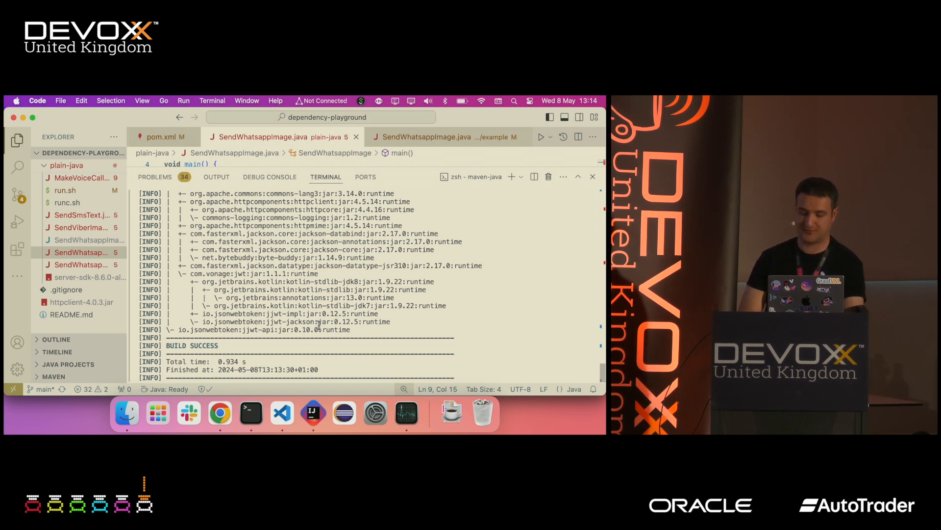
{"action": "scroll", "scroll_direction": "down", "scroll_amount": 3}
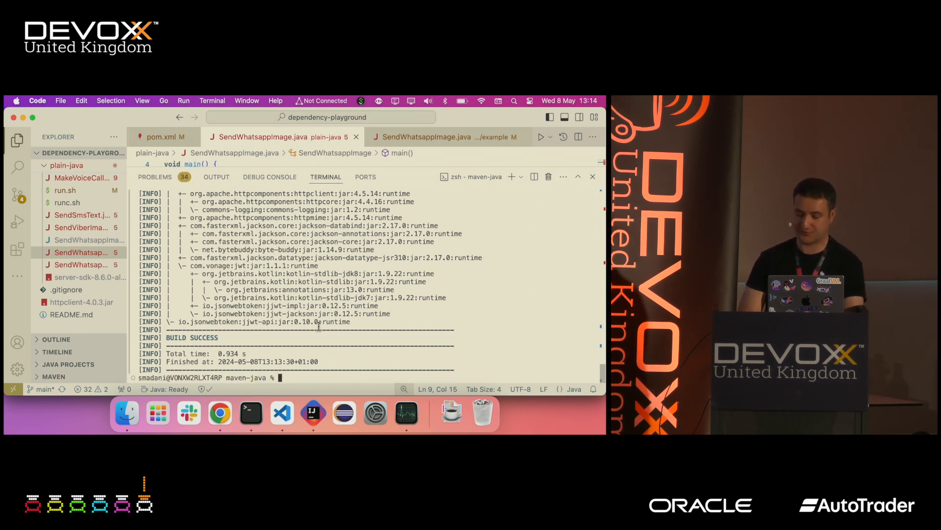